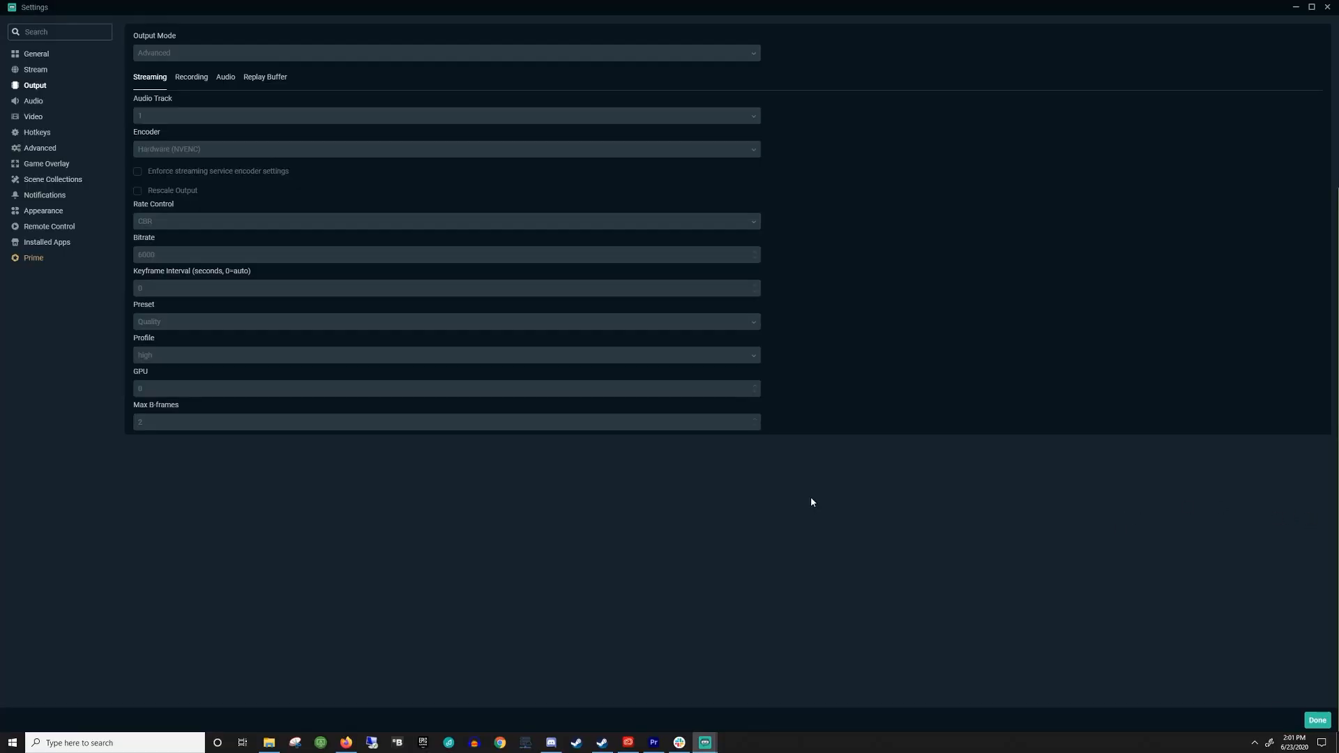
pyautogui.moveTo(608, 540)
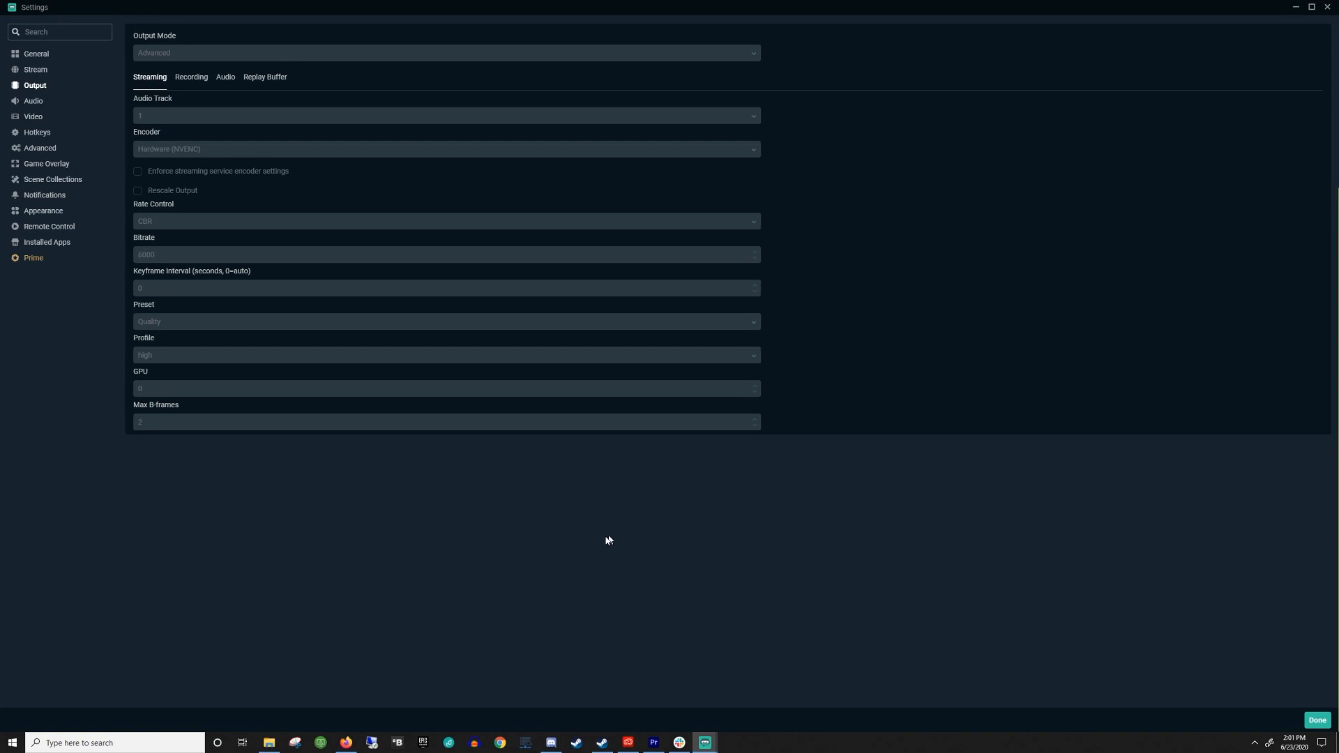
pyautogui.moveTo(53, 98)
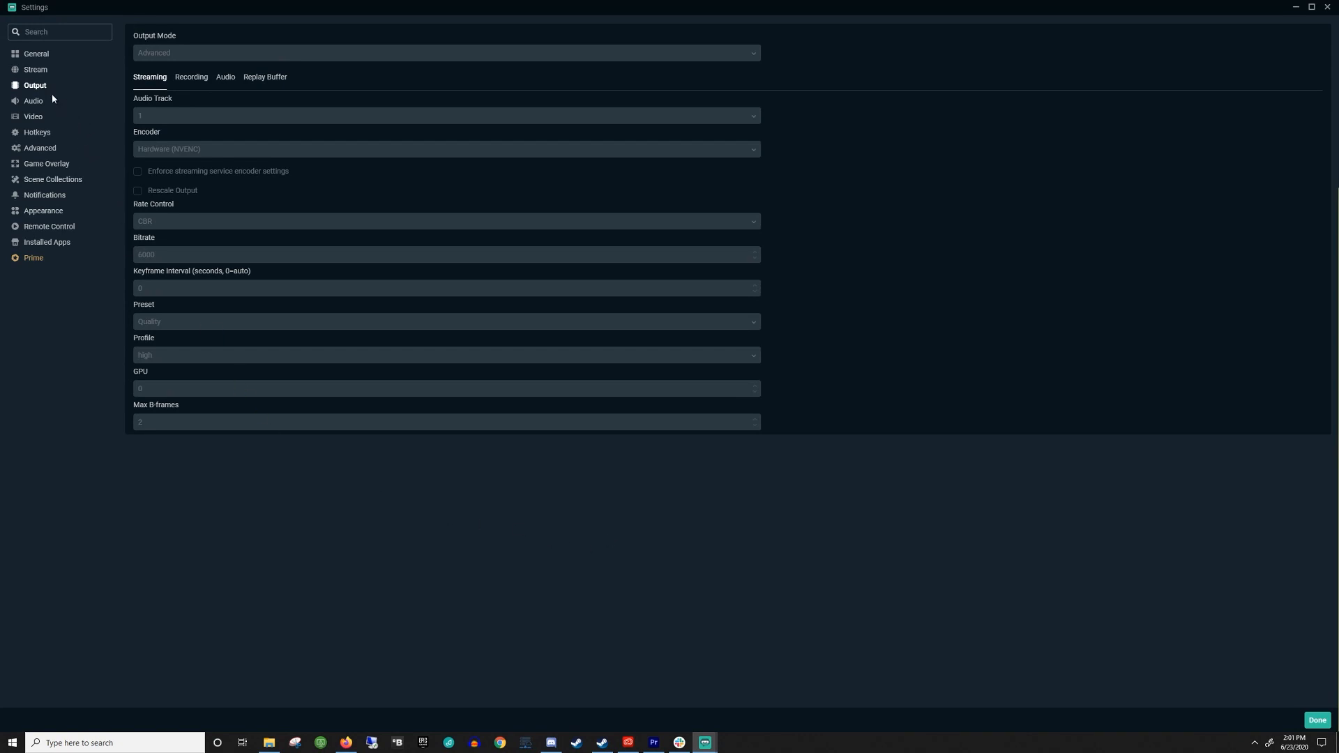
# Review Stream, Output, then Video settings (2560x1440 base, 1920x1080 output, 60 FPS), ending on General
pyautogui.click(35, 69)
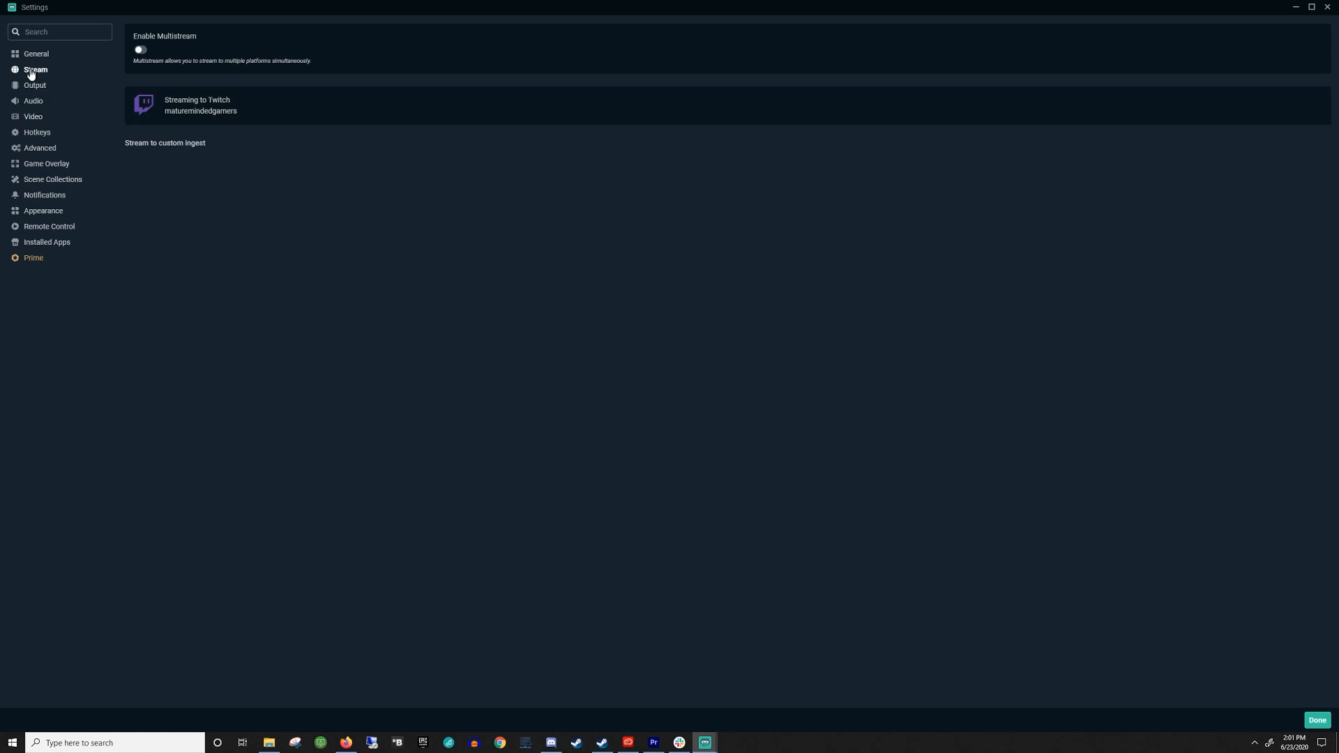
pyautogui.click(35, 84)
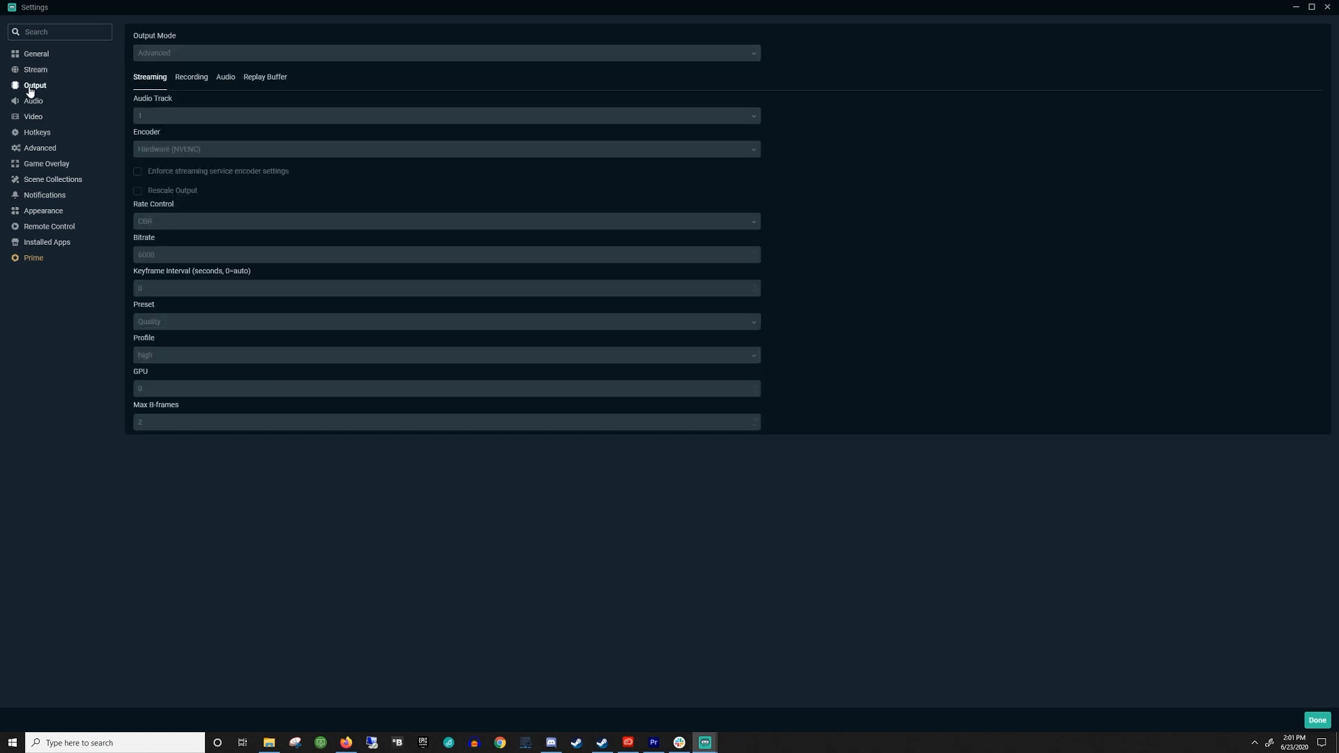
pyautogui.moveTo(157, 248)
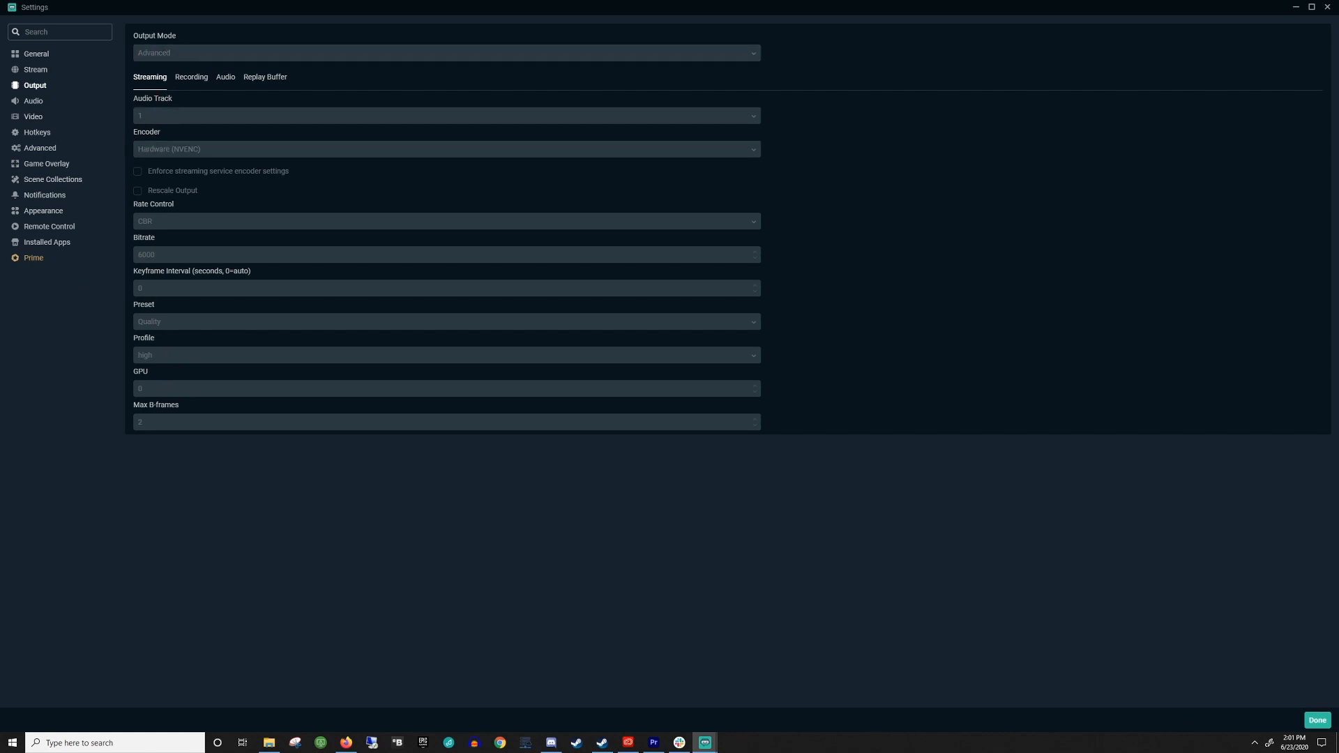
pyautogui.moveTo(180, 214)
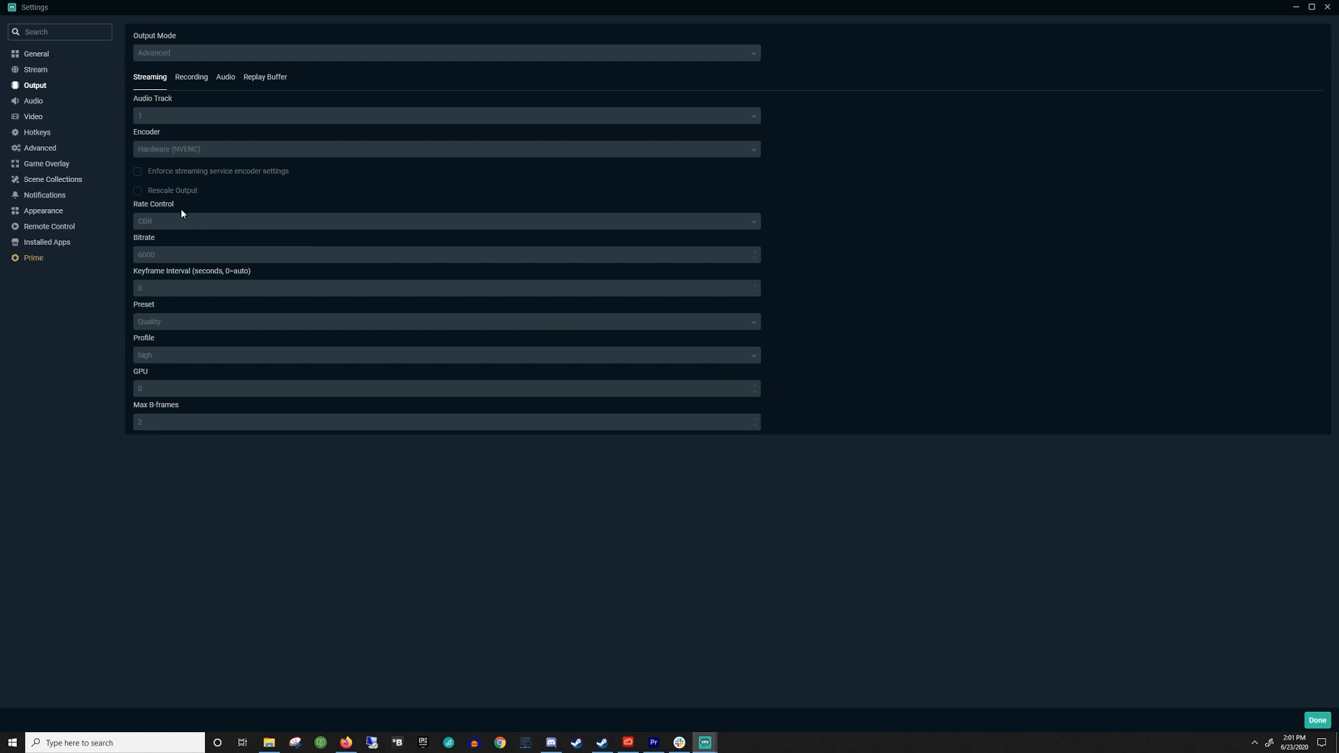
pyautogui.moveTo(195, 430)
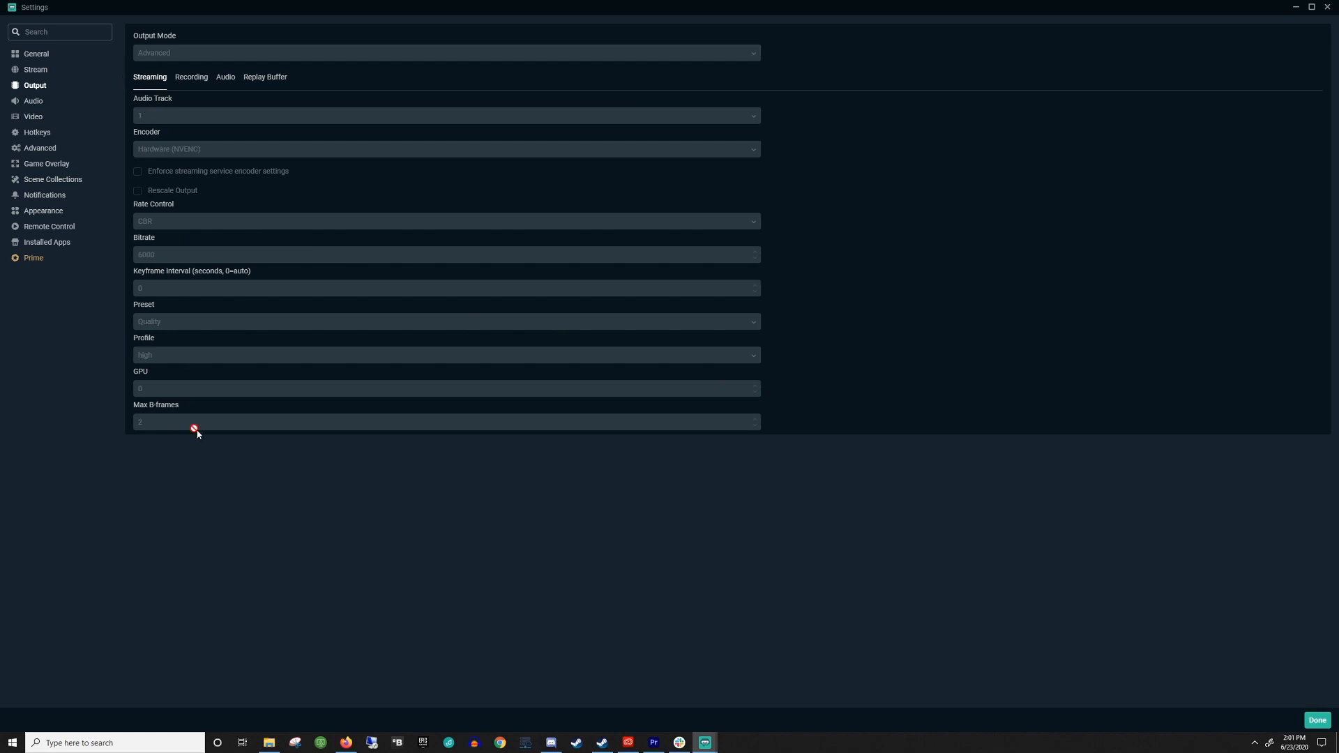
pyautogui.moveTo(155, 130)
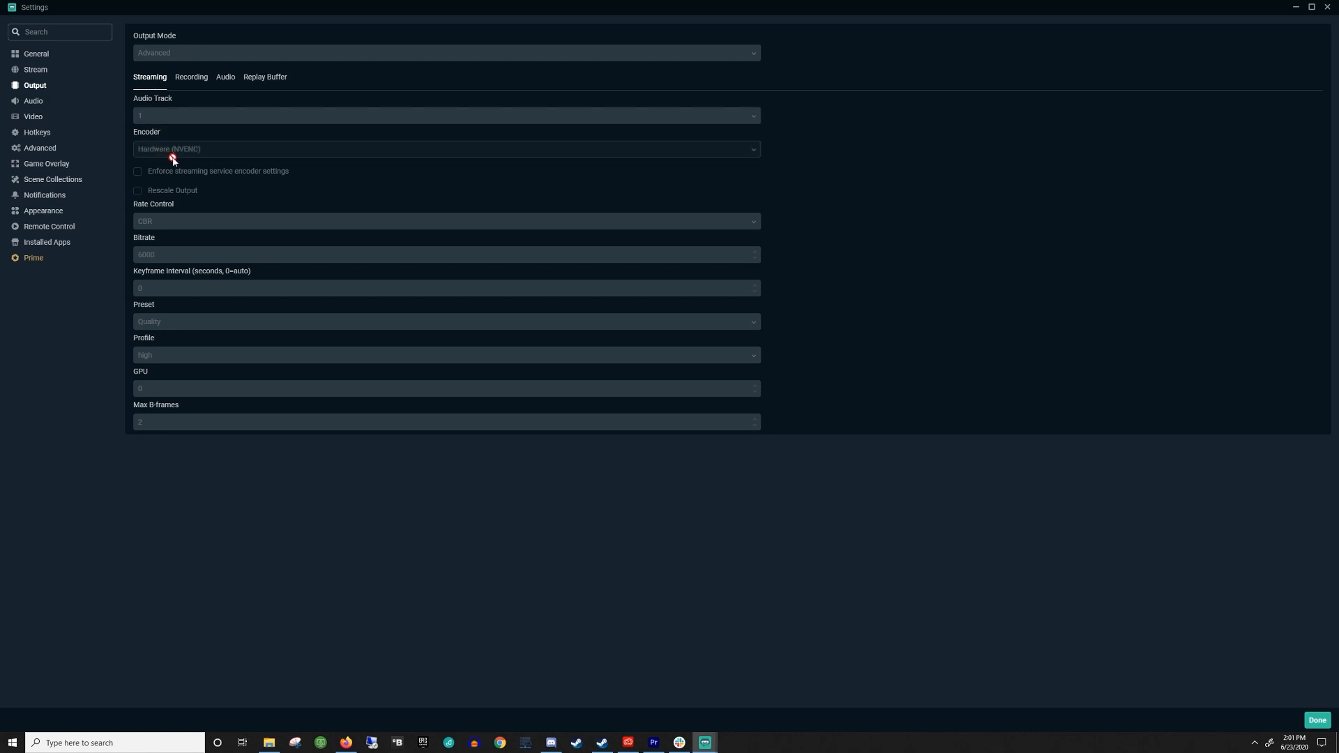
pyautogui.moveTo(171, 153)
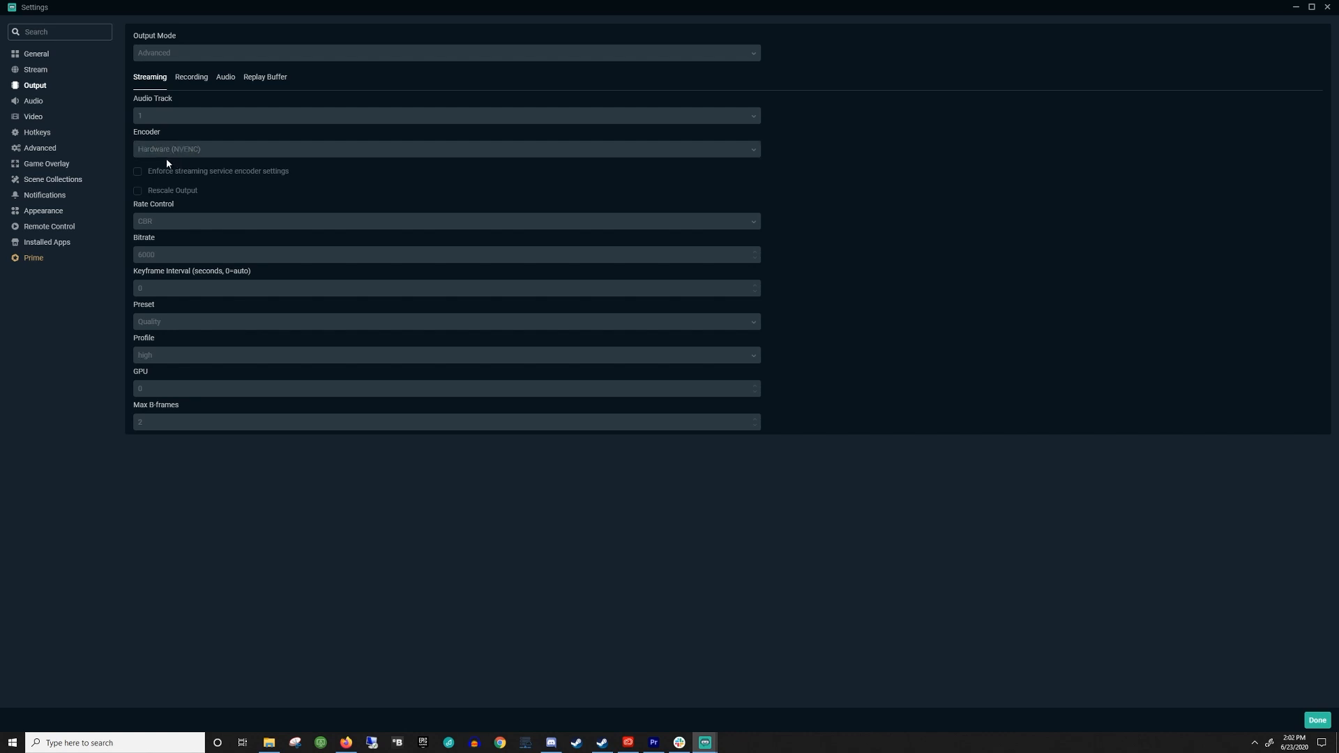
pyautogui.moveTo(179, 161)
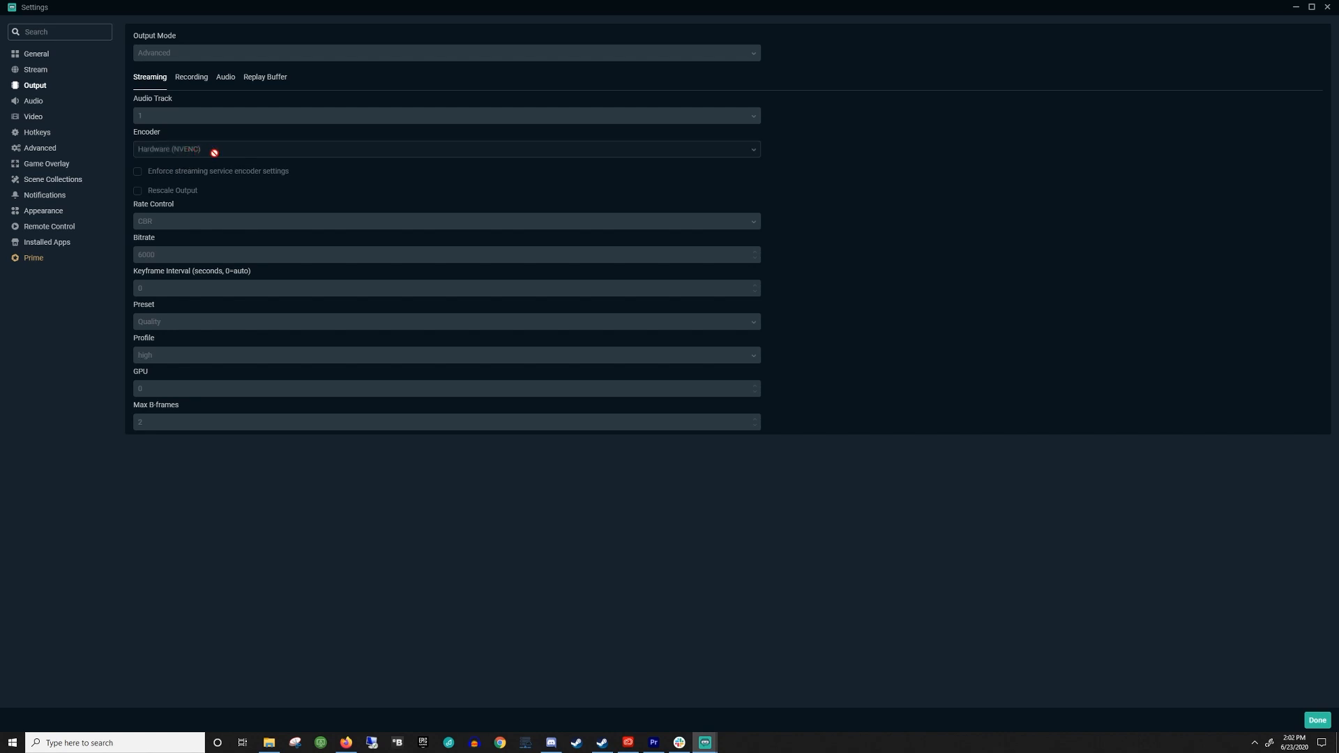
pyautogui.moveTo(190, 155)
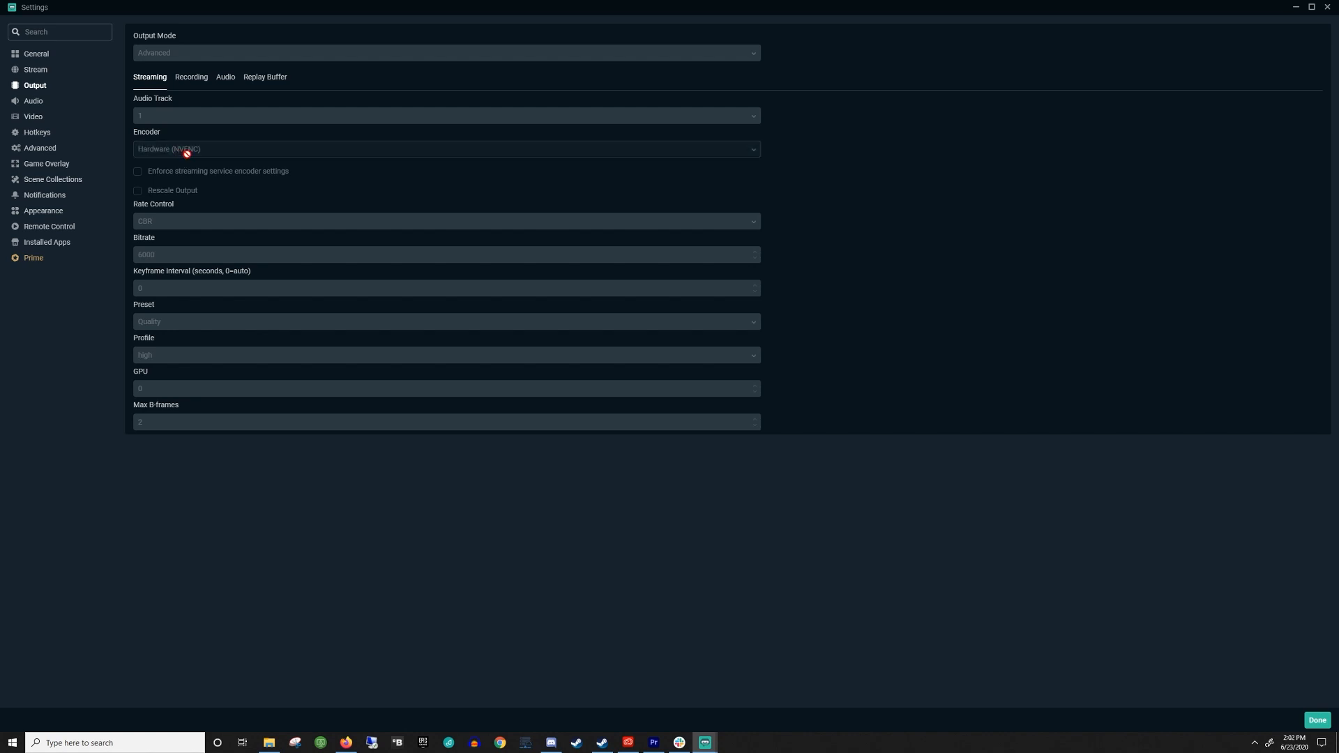
pyautogui.moveTo(232, 149)
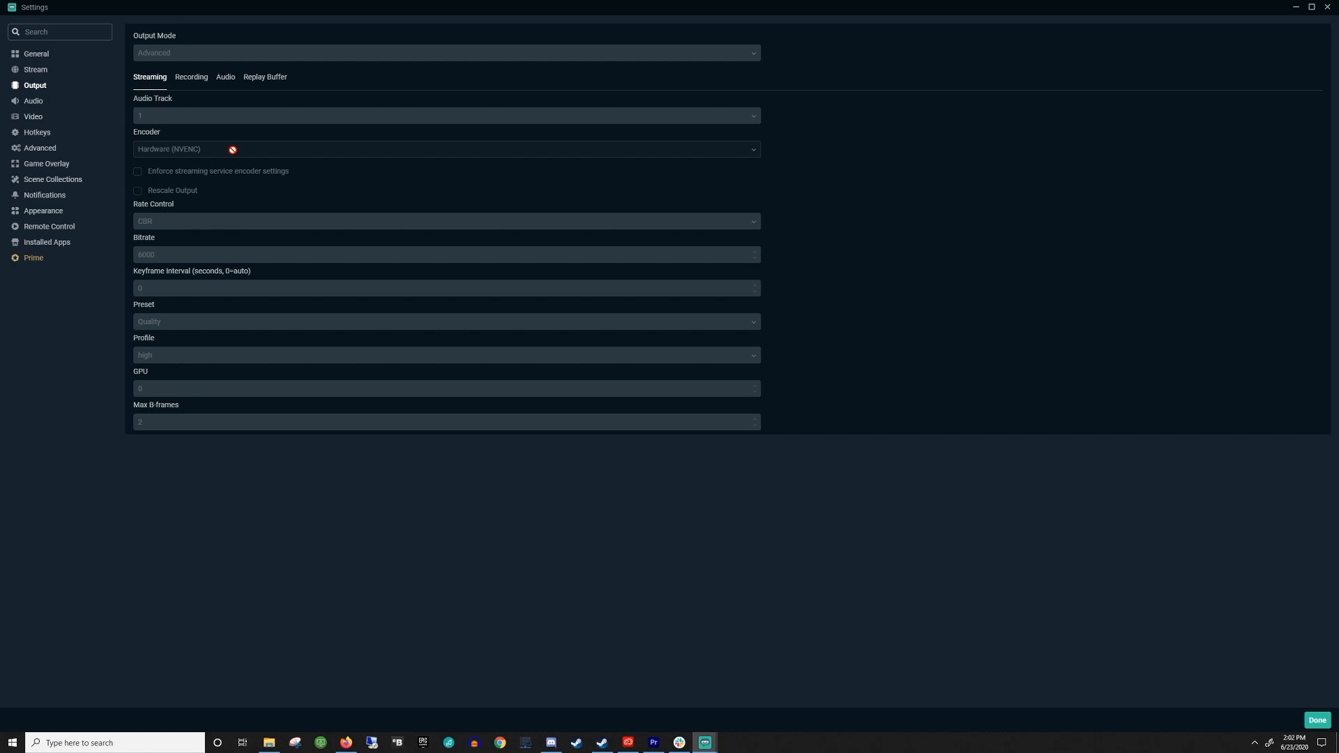
pyautogui.moveTo(209, 143)
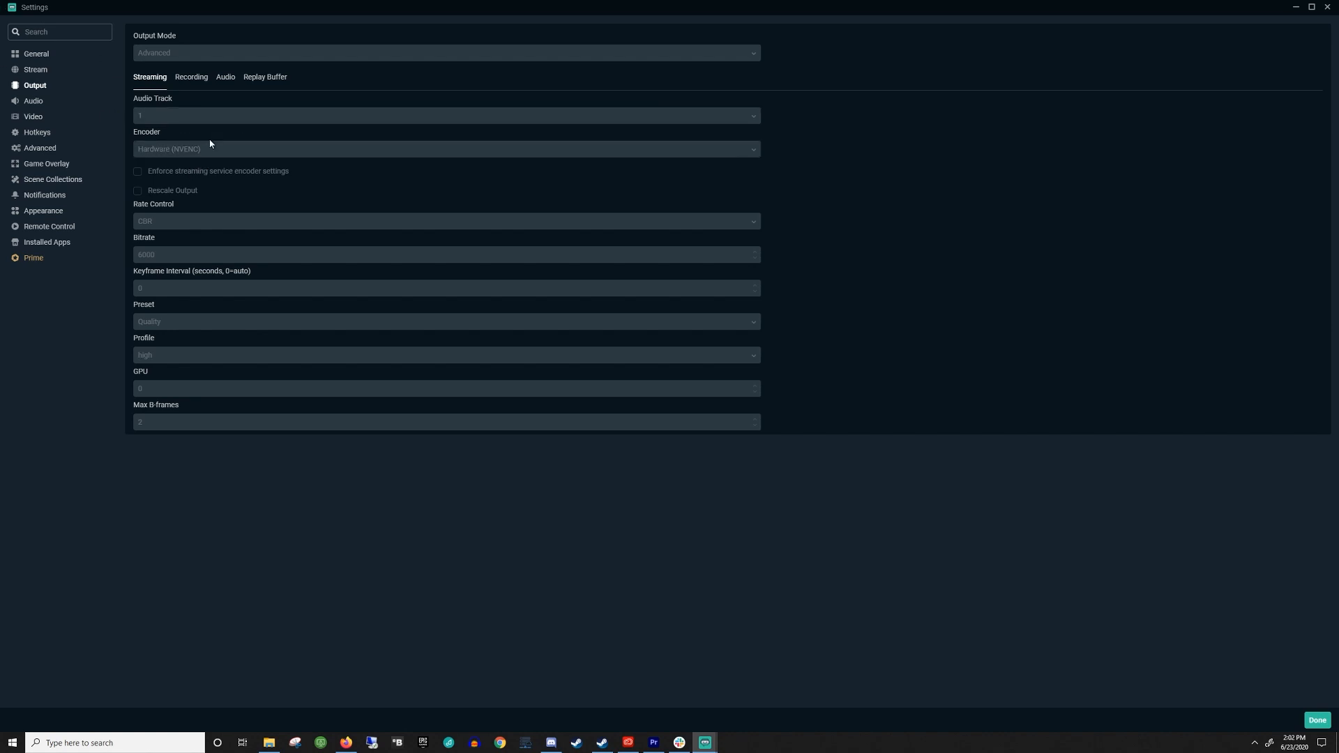
pyautogui.moveTo(213, 151)
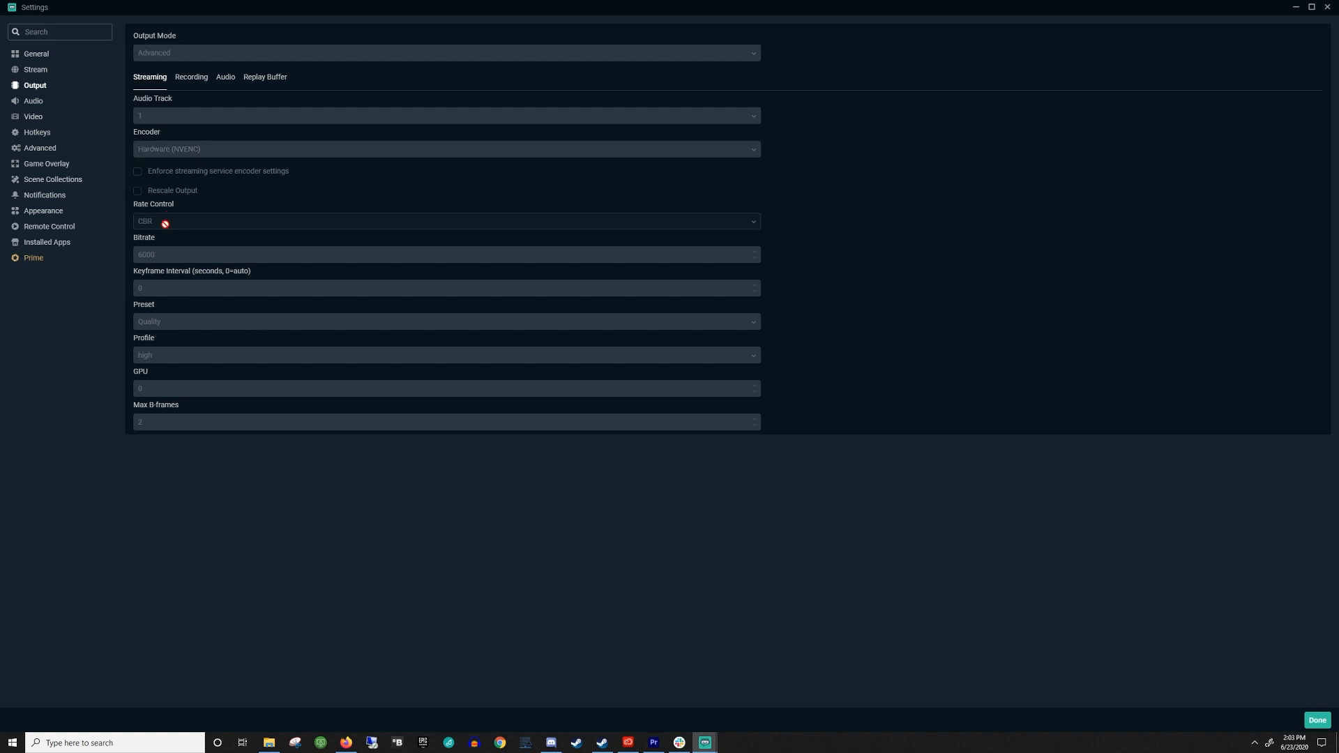
pyautogui.moveTo(172, 228)
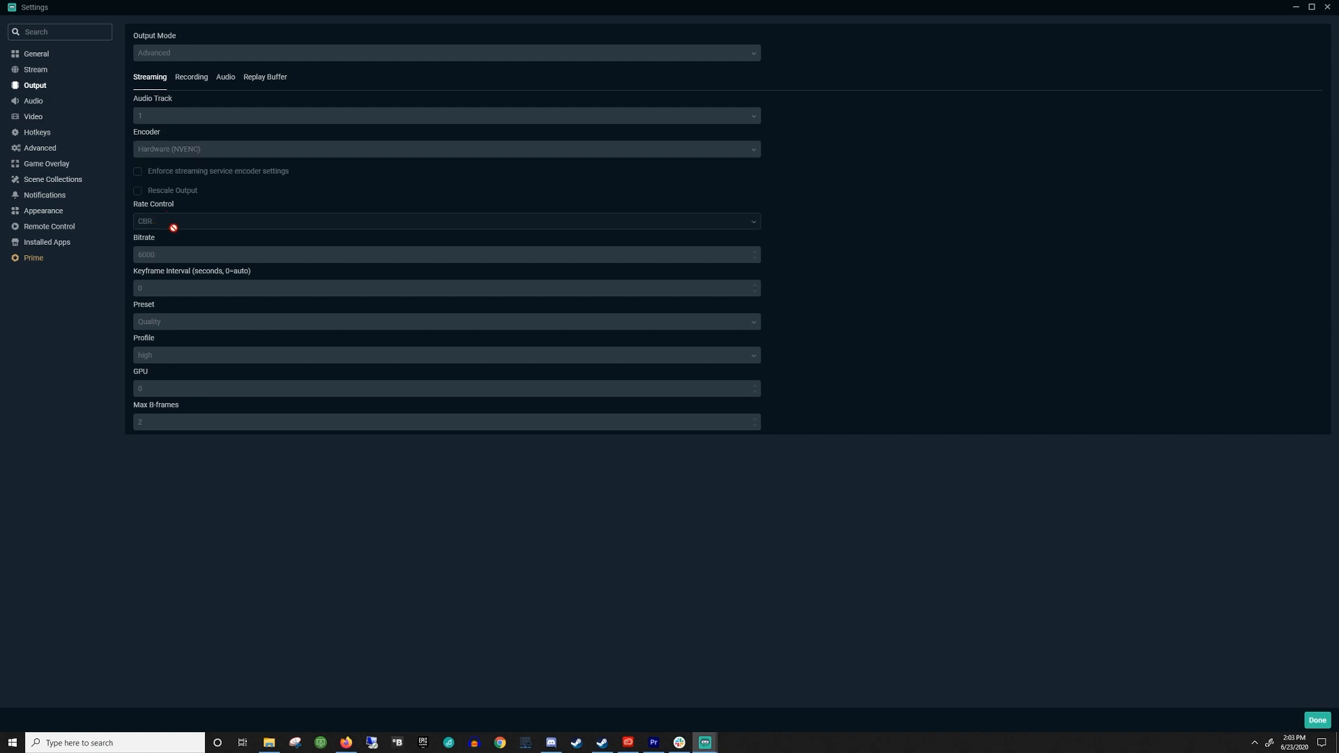
pyautogui.moveTo(170, 254)
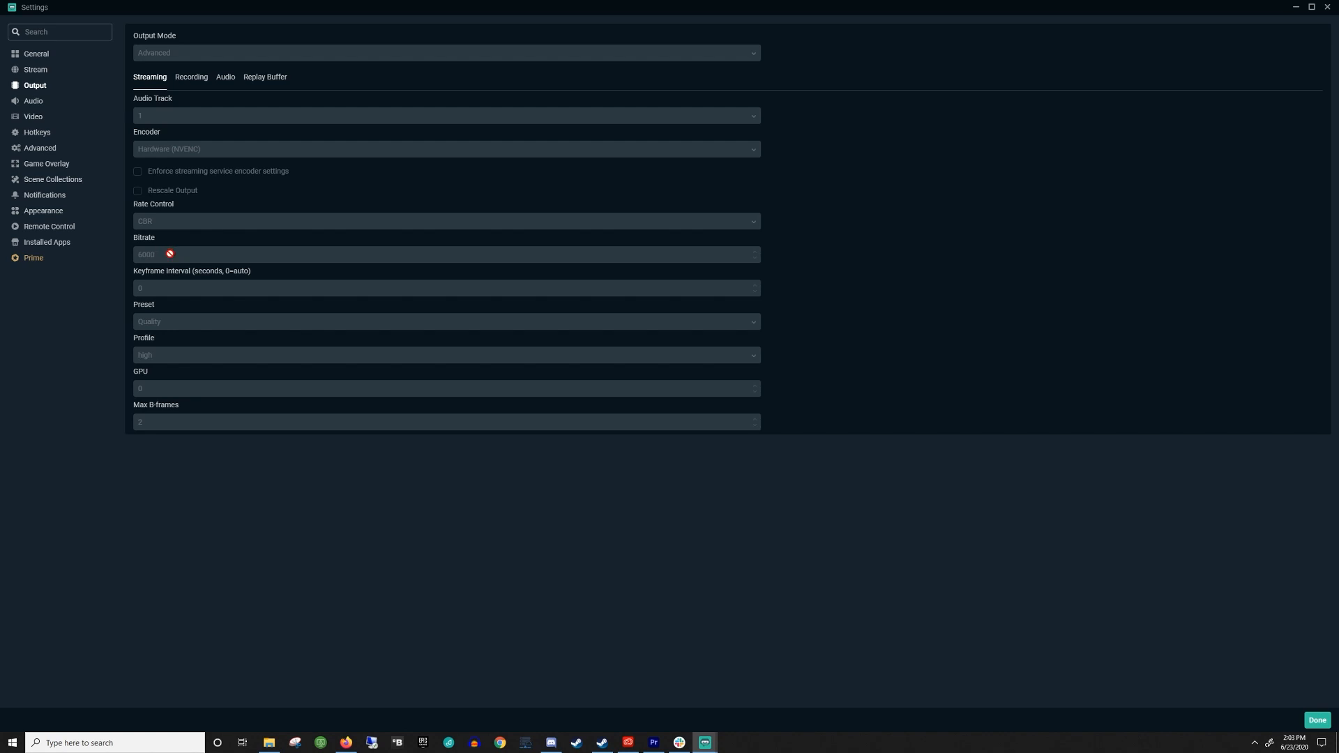
pyautogui.moveTo(167, 268)
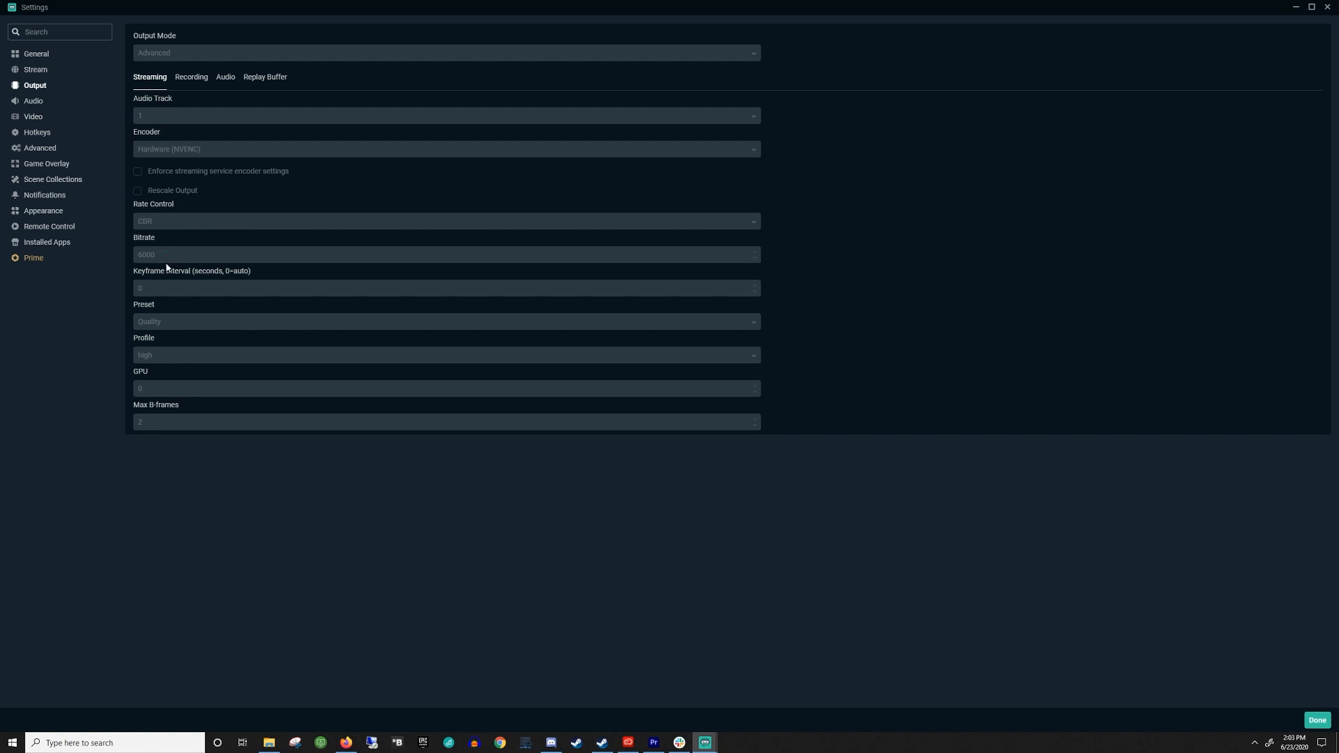
pyautogui.moveTo(168, 267)
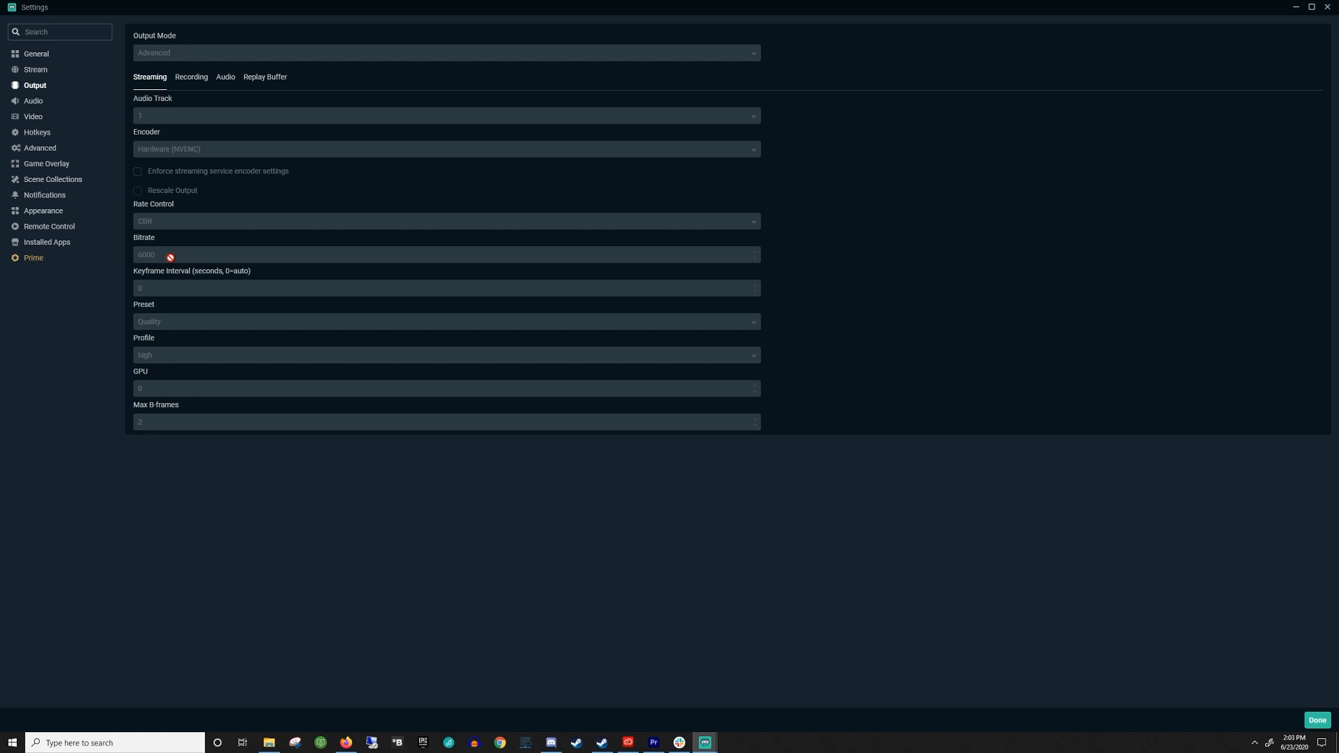
pyautogui.moveTo(166, 254)
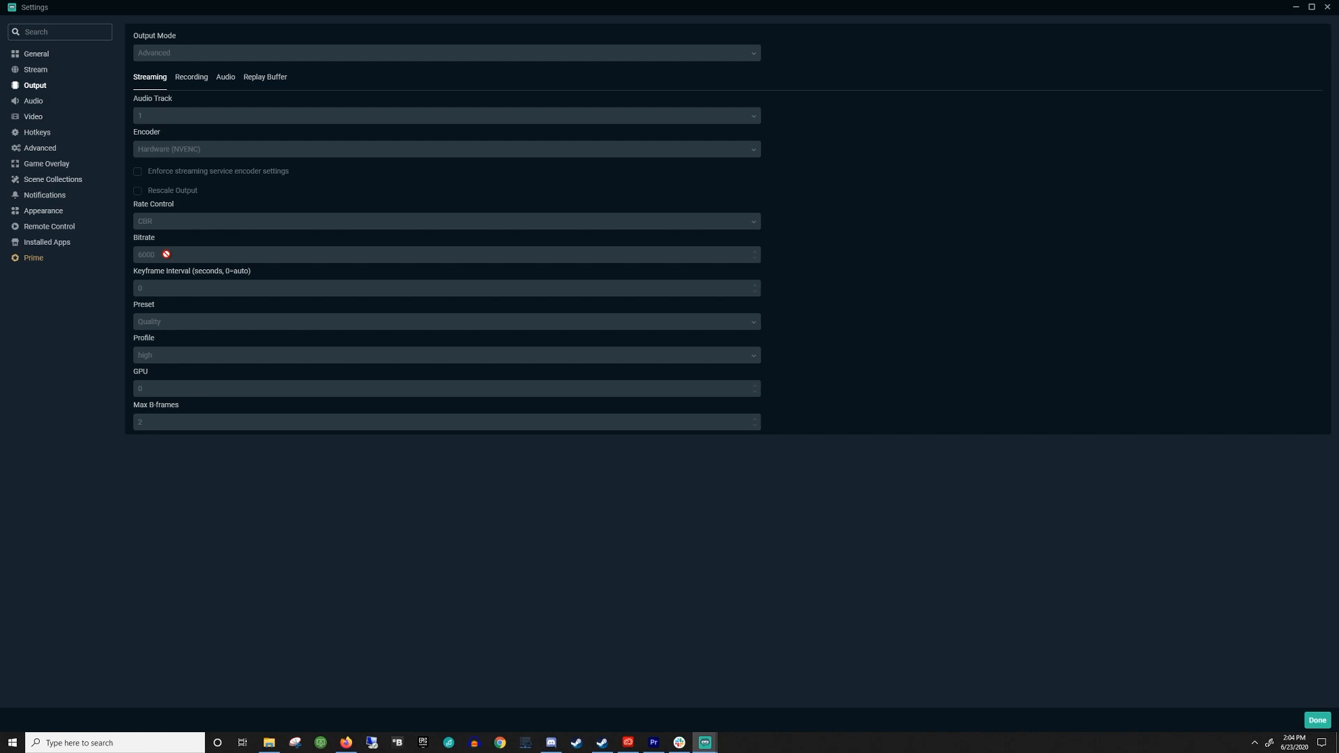
pyautogui.moveTo(171, 259)
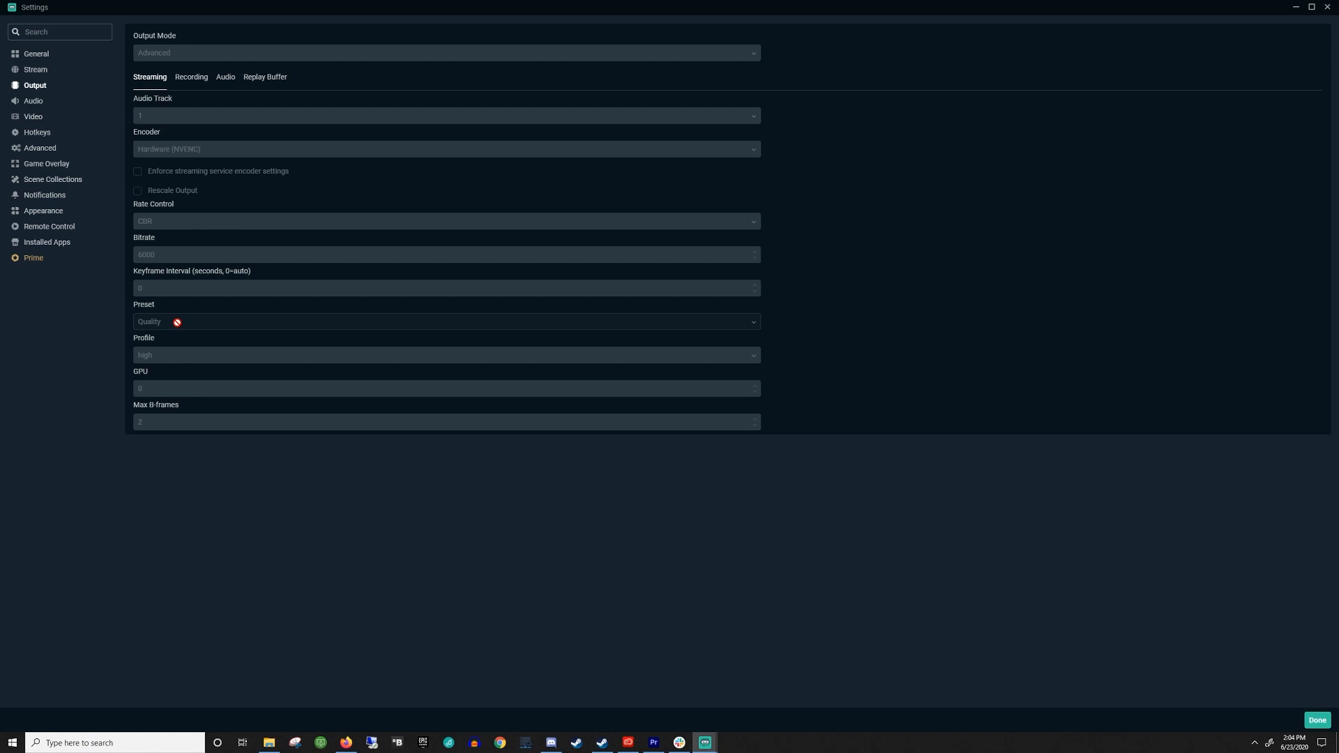
pyautogui.moveTo(163, 323)
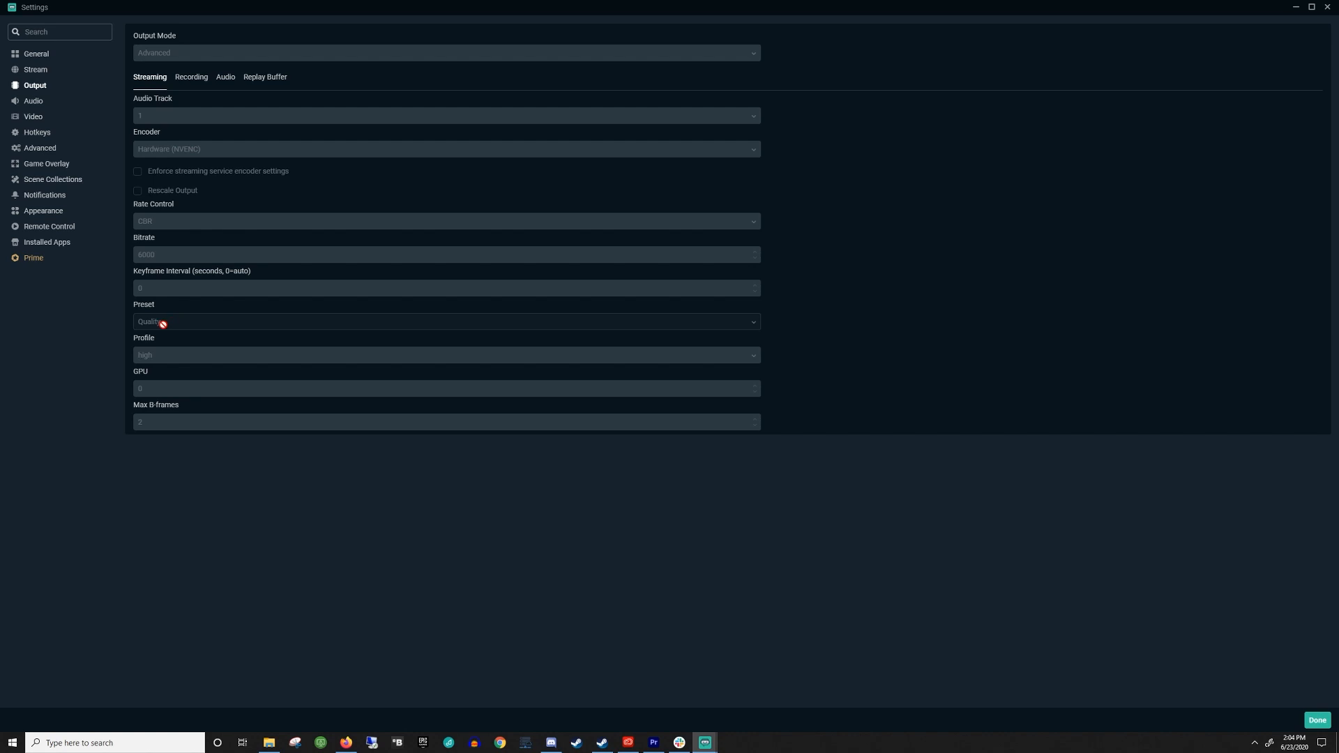
pyautogui.moveTo(200, 323)
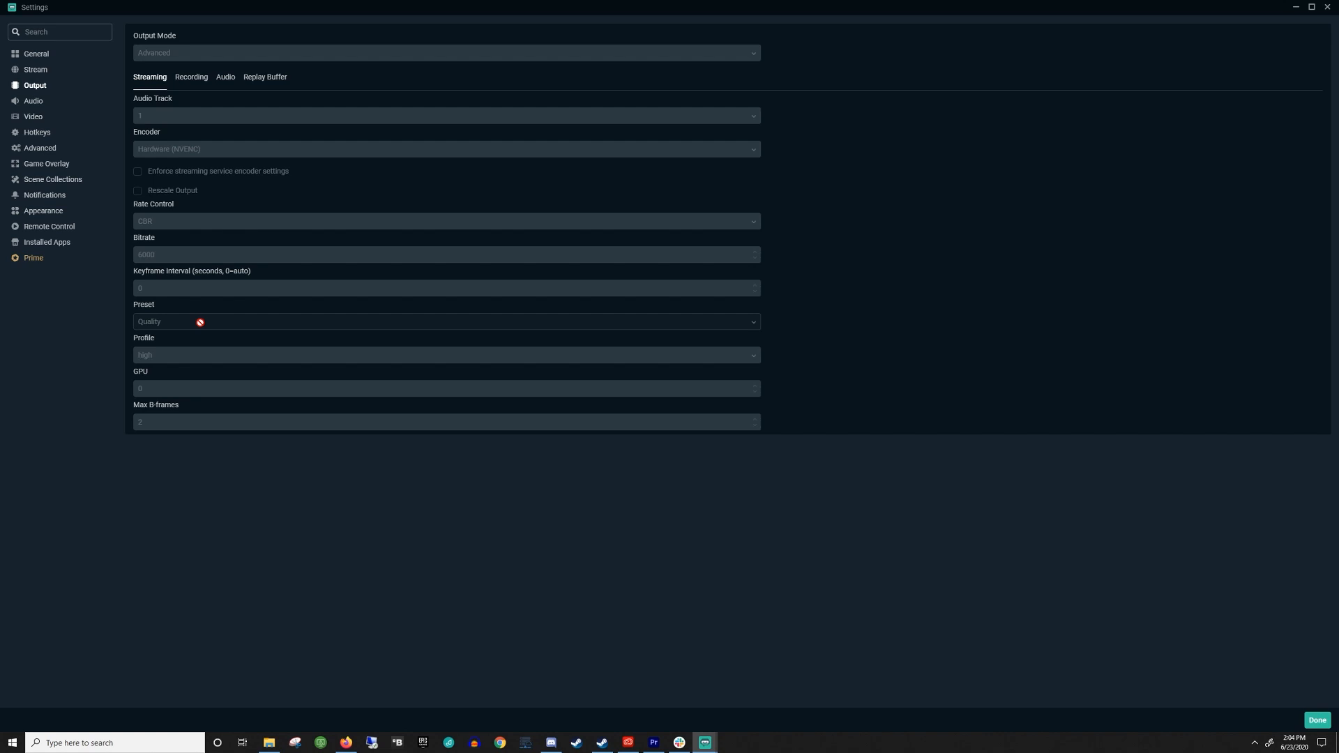
pyautogui.moveTo(163, 380)
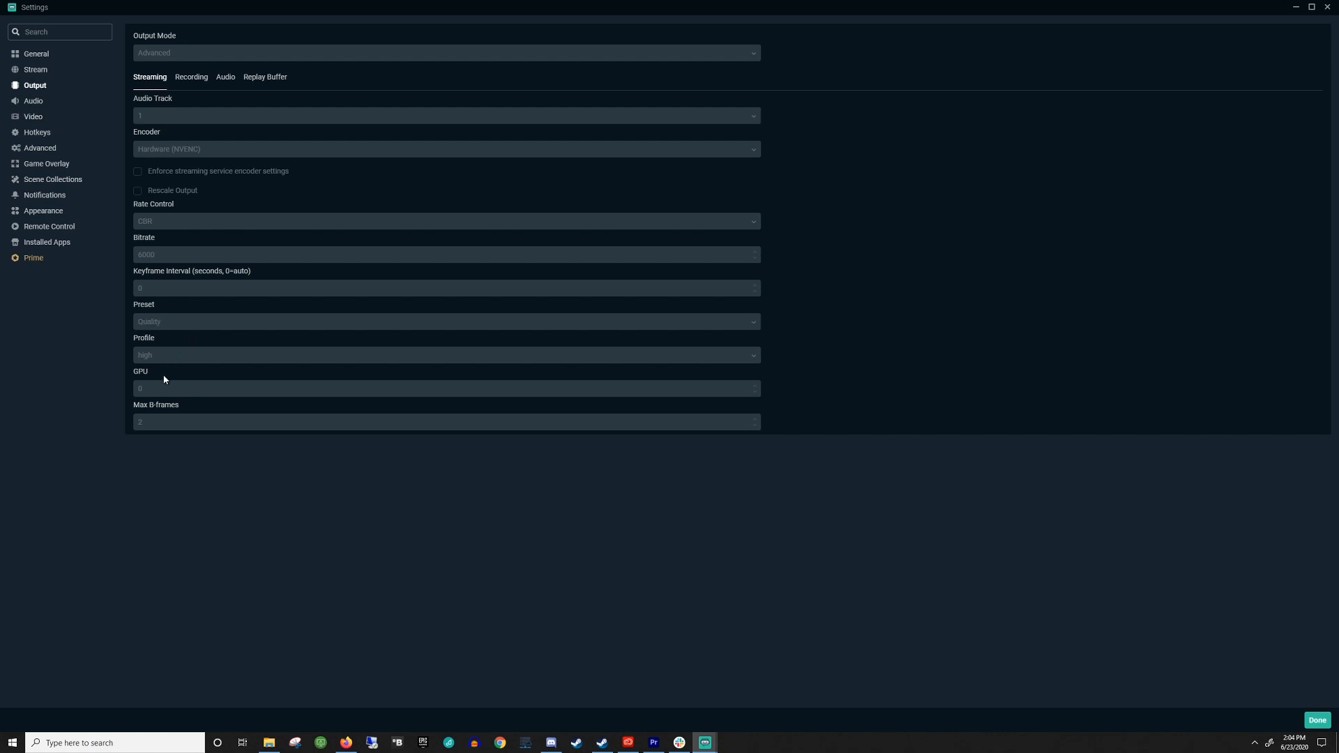
pyautogui.moveTo(126, 367)
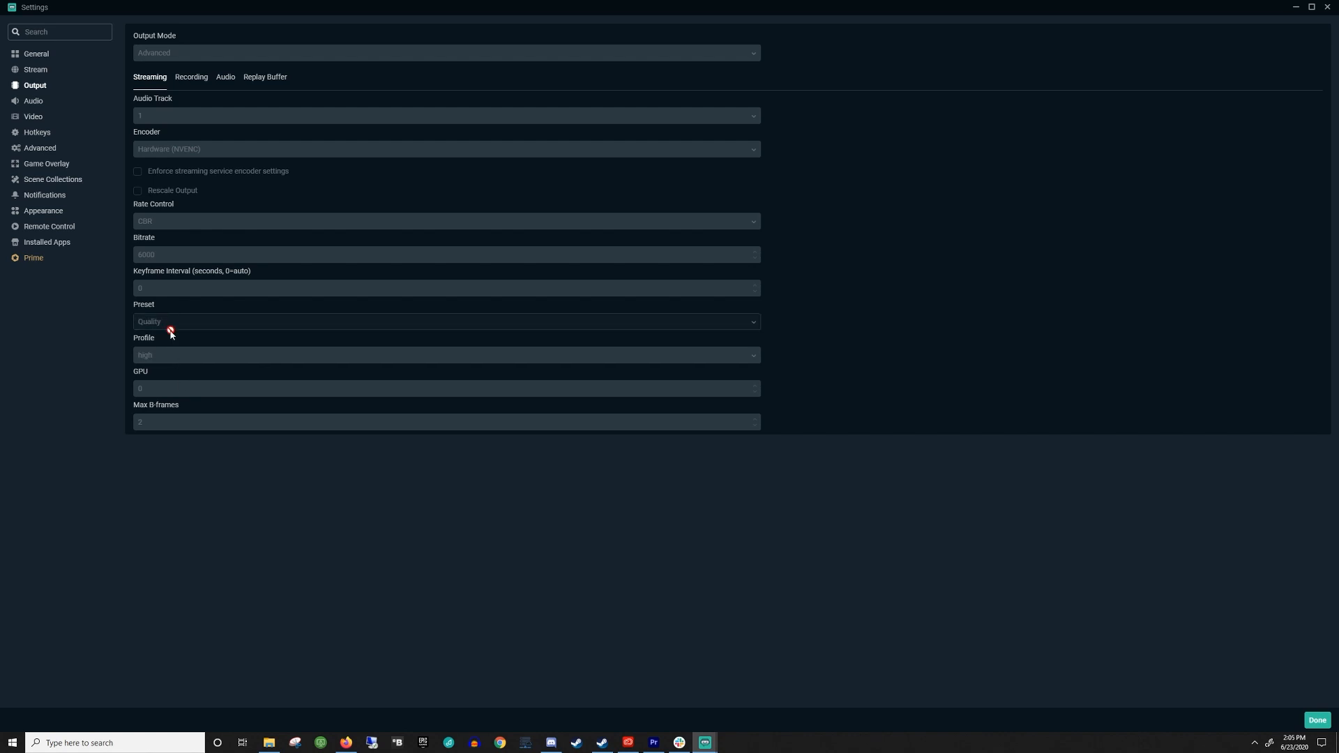
pyautogui.moveTo(183, 371)
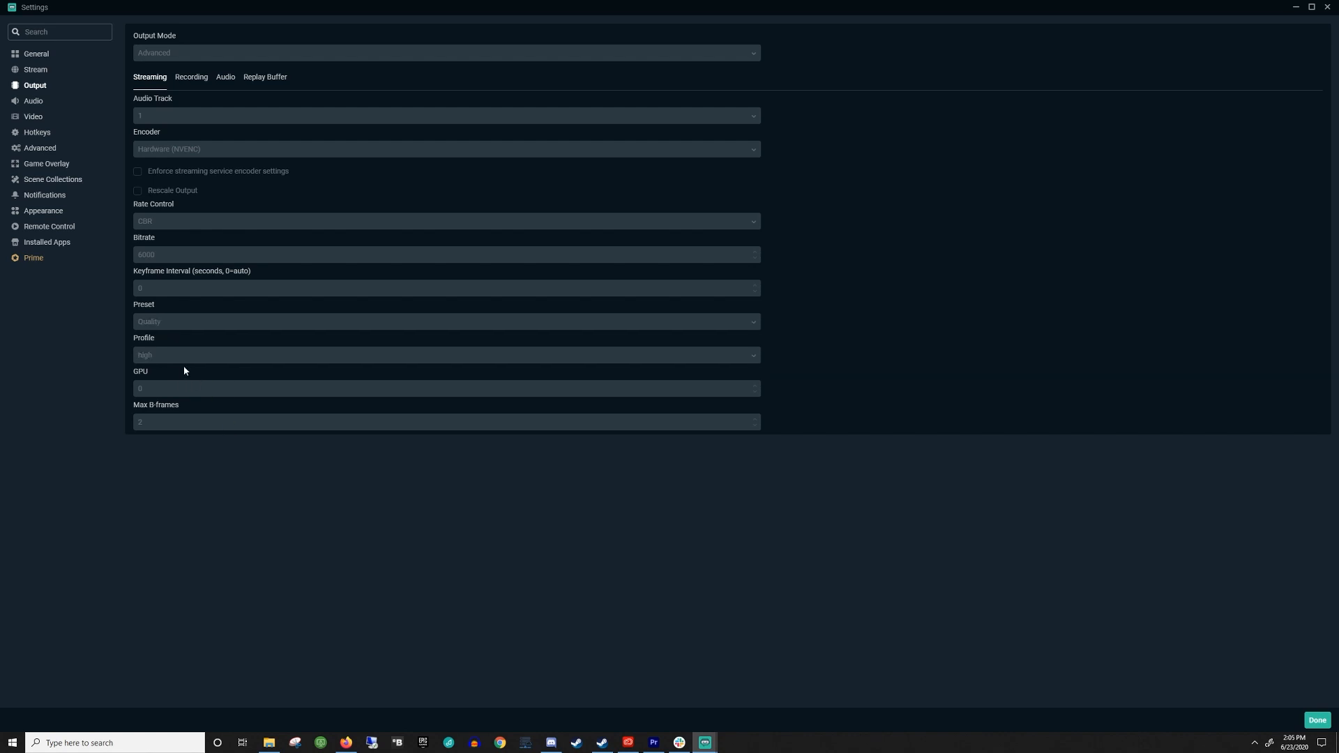
pyautogui.moveTo(168, 392)
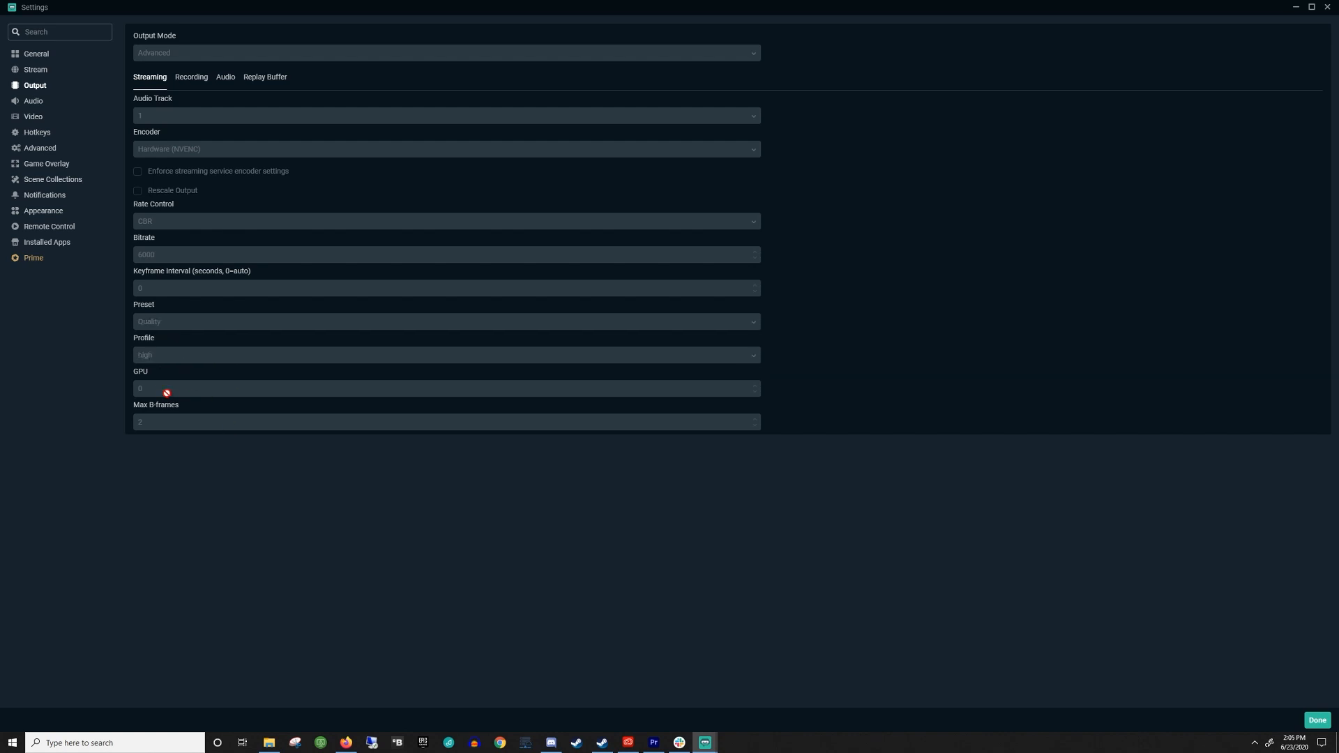
pyautogui.moveTo(208, 410)
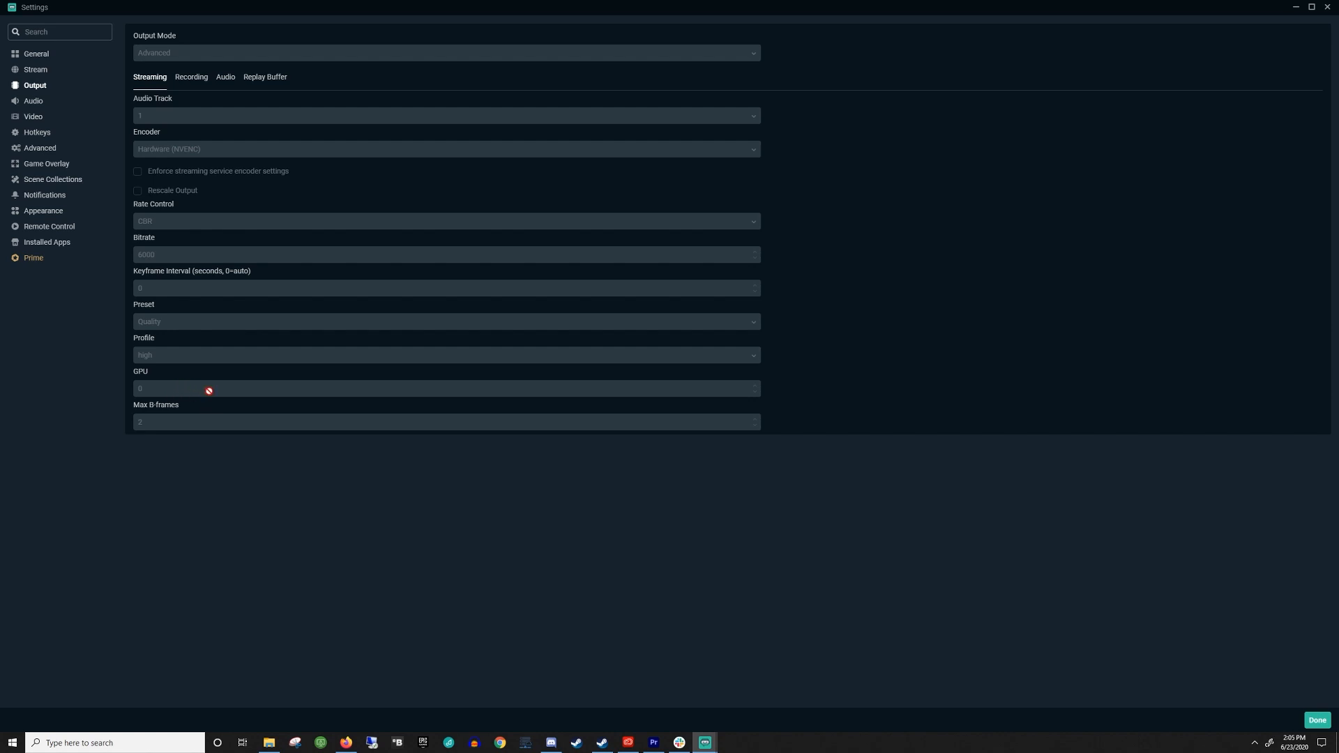
pyautogui.moveTo(164, 425)
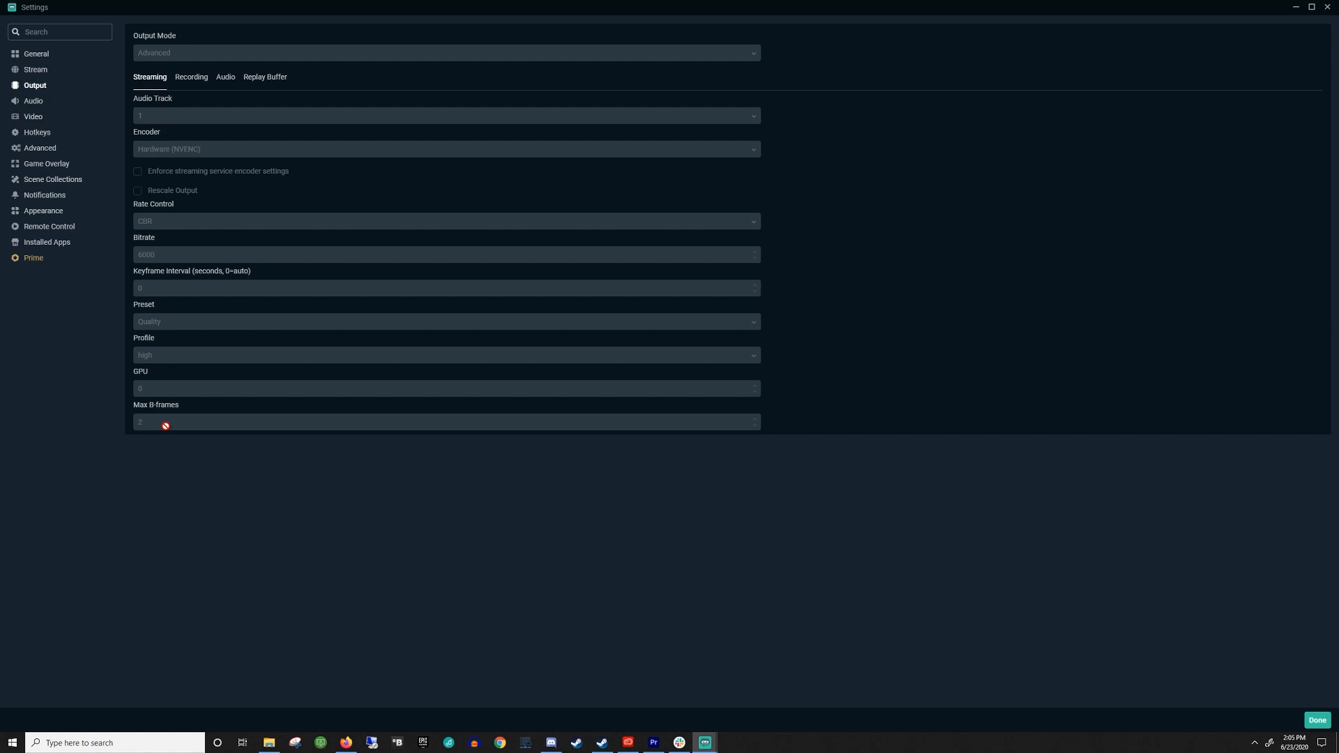
pyautogui.moveTo(33, 104)
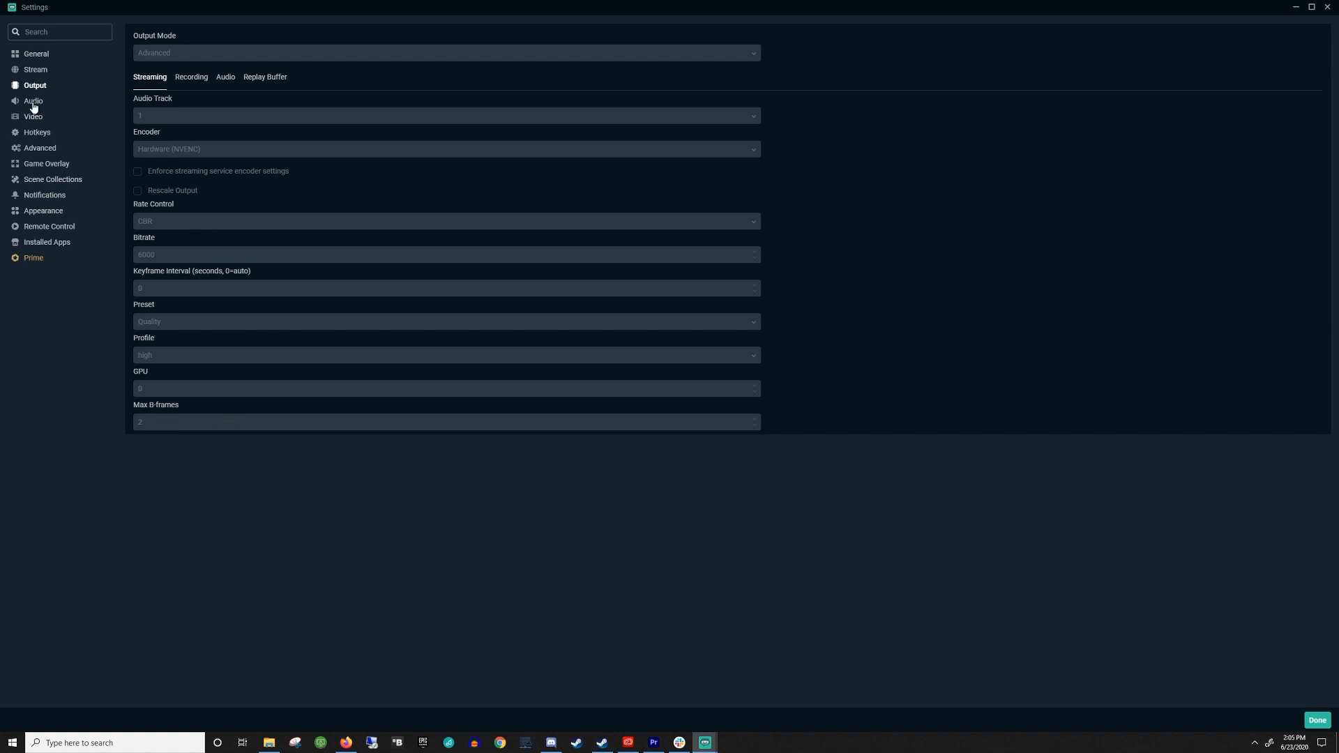
pyautogui.moveTo(33, 119)
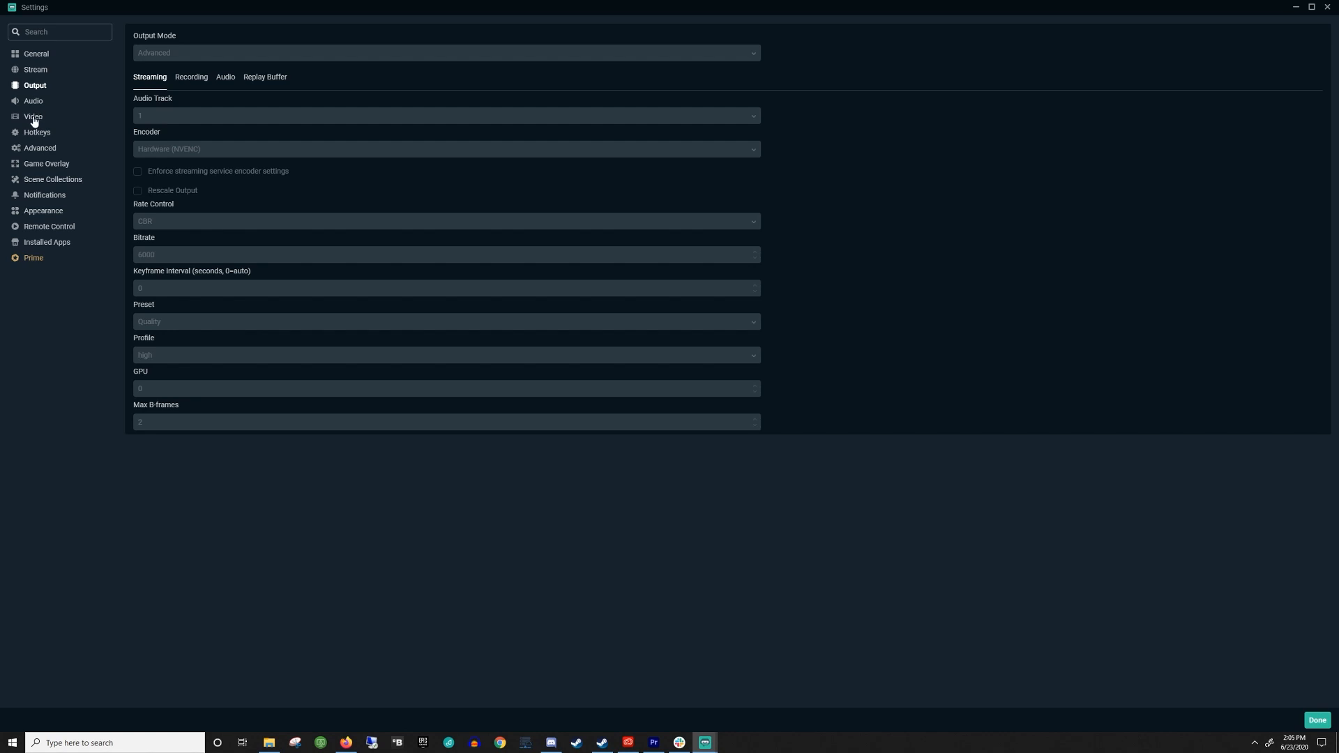
pyautogui.click(34, 117)
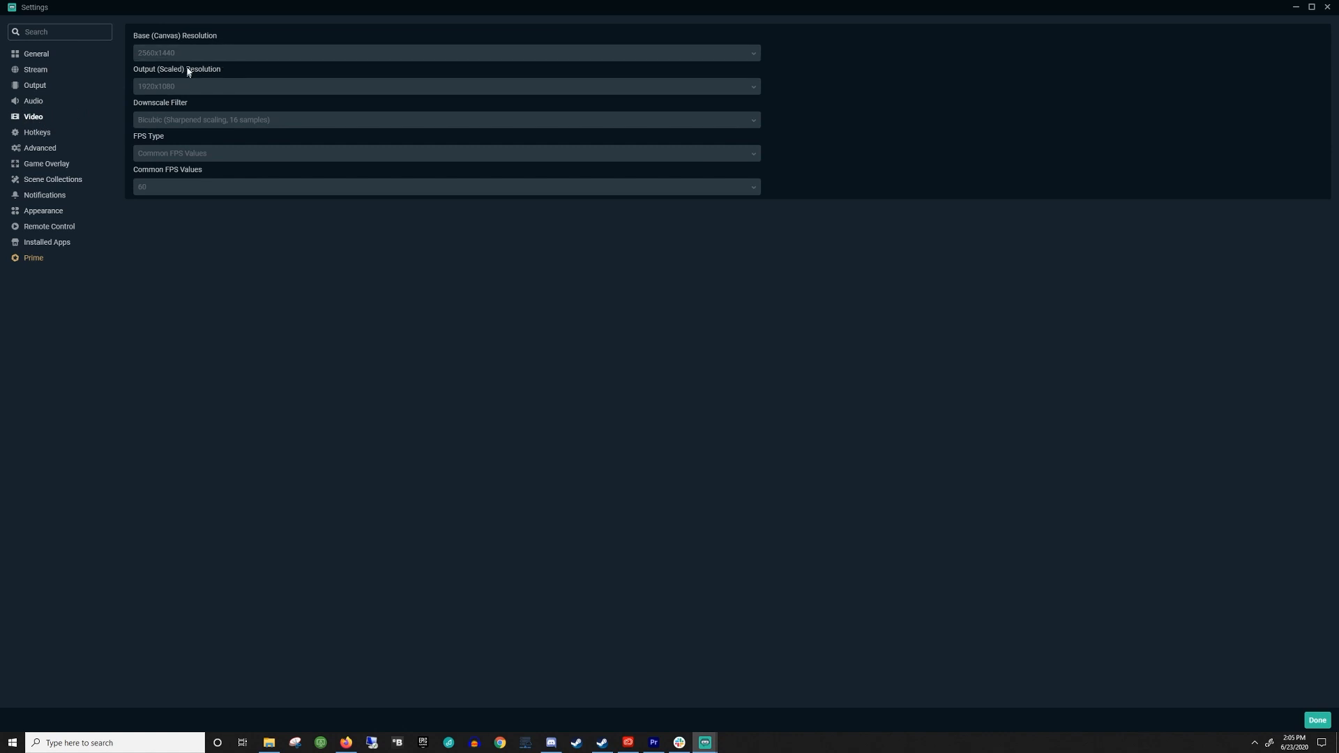
pyautogui.moveTo(182, 58)
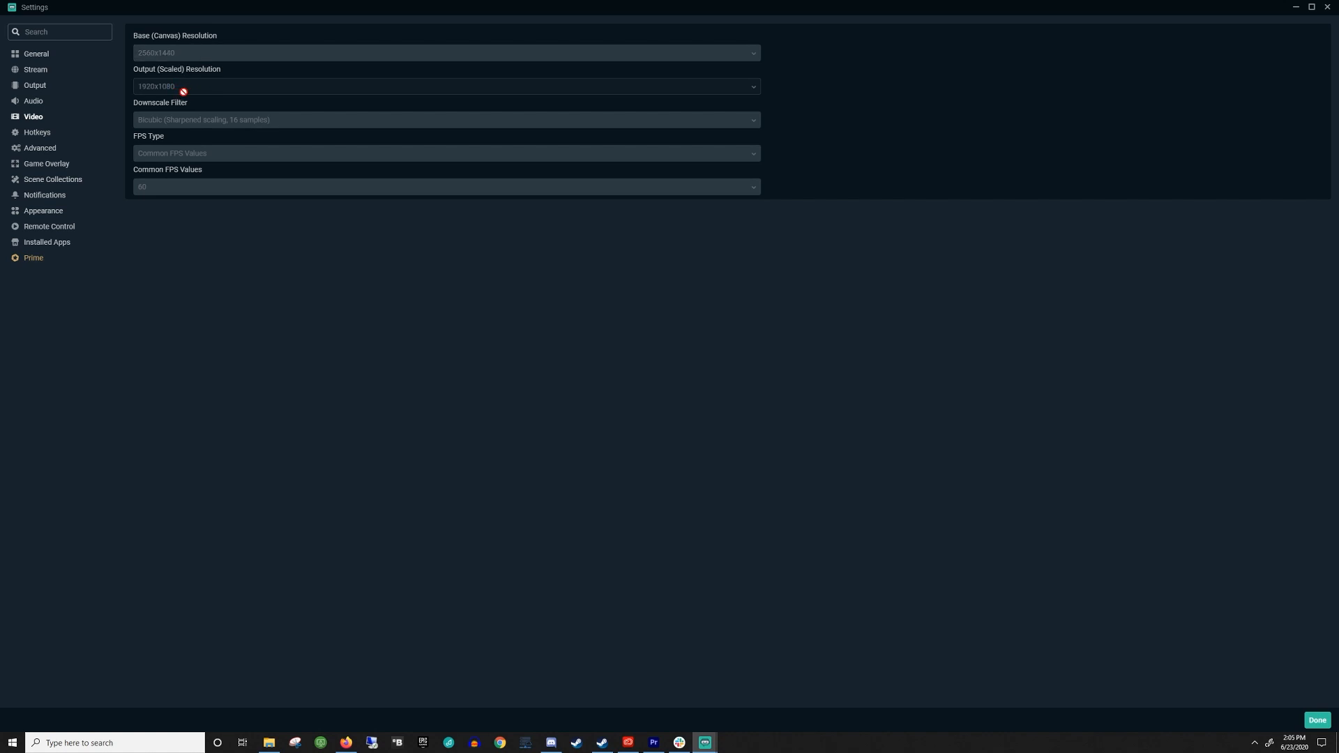
pyautogui.moveTo(148, 88)
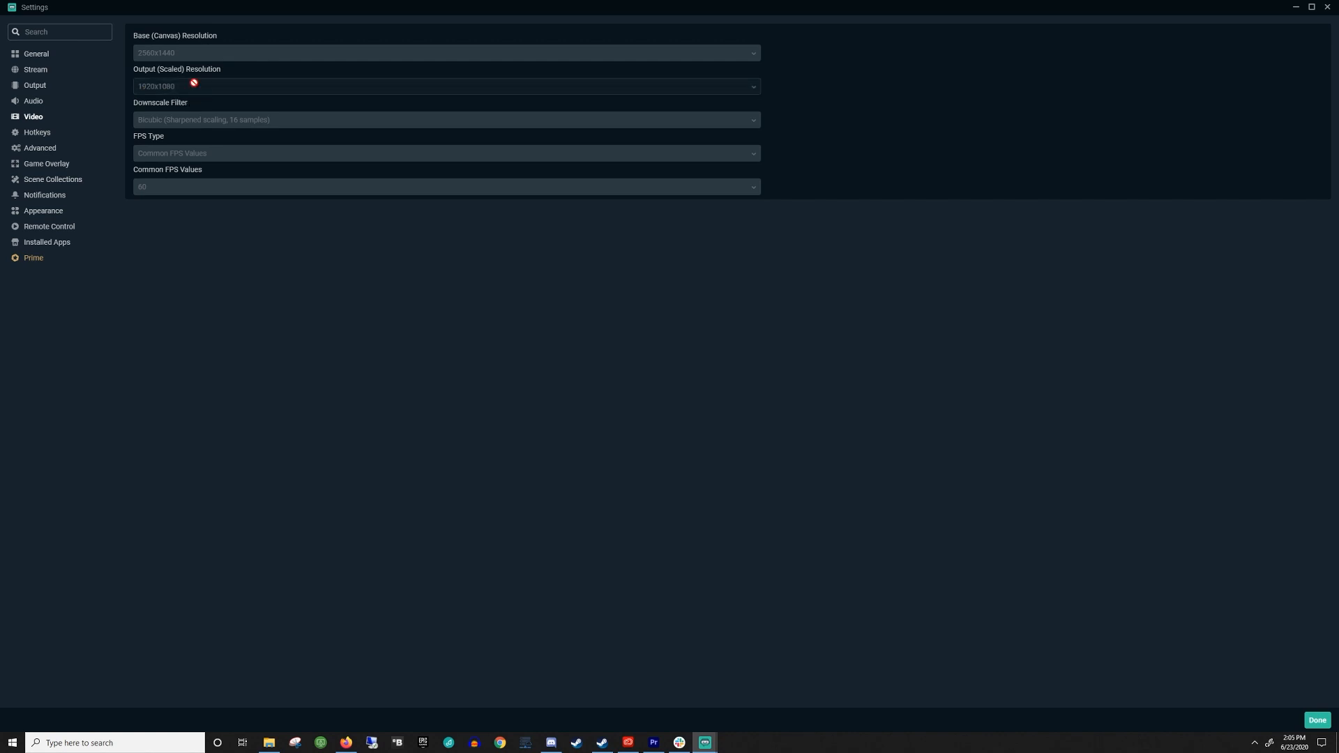
pyautogui.moveTo(214, 91)
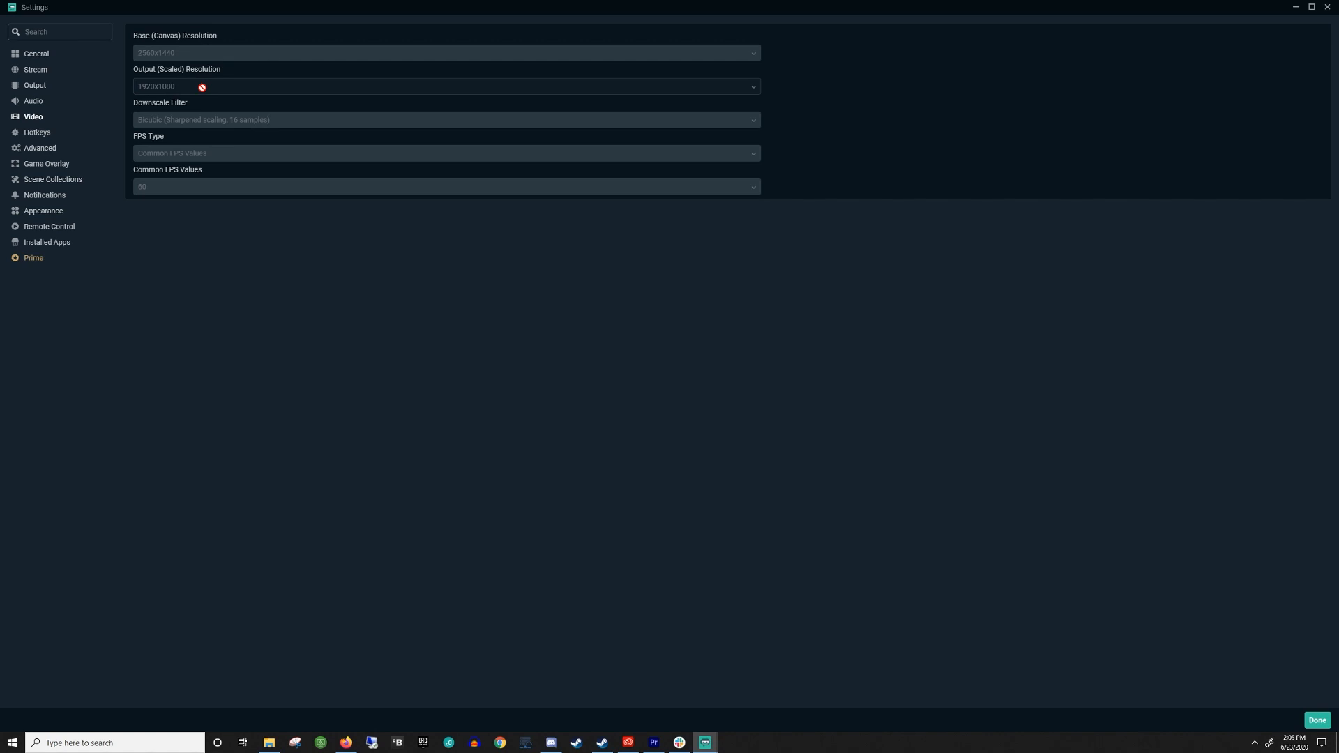
pyautogui.moveTo(175, 129)
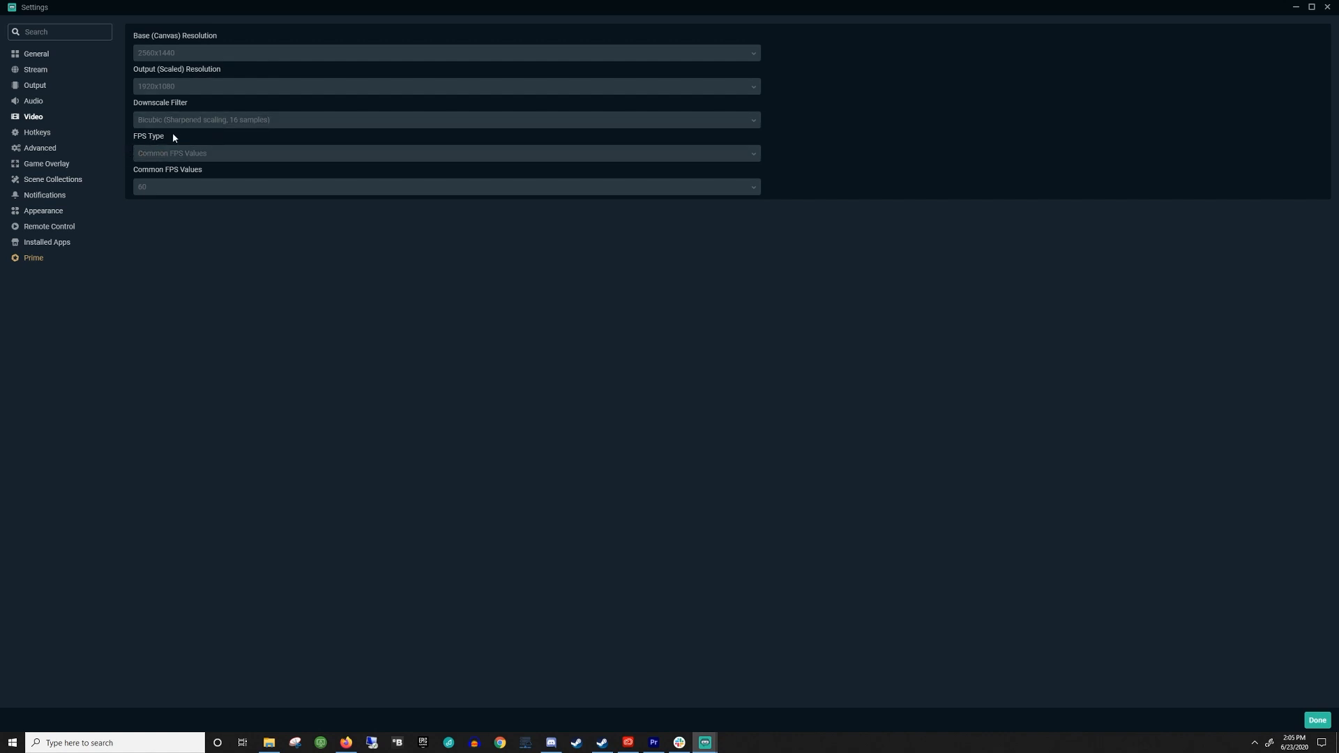
pyautogui.moveTo(200, 126)
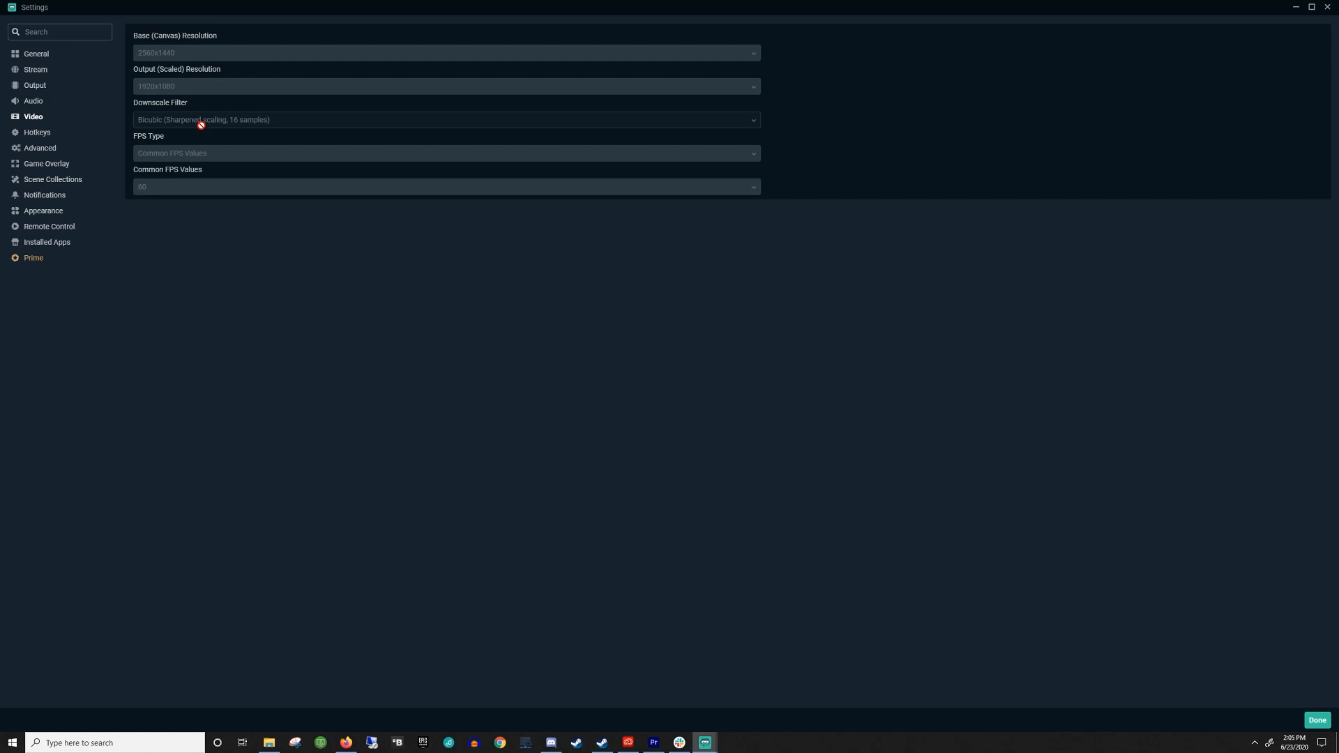
pyautogui.moveTo(191, 167)
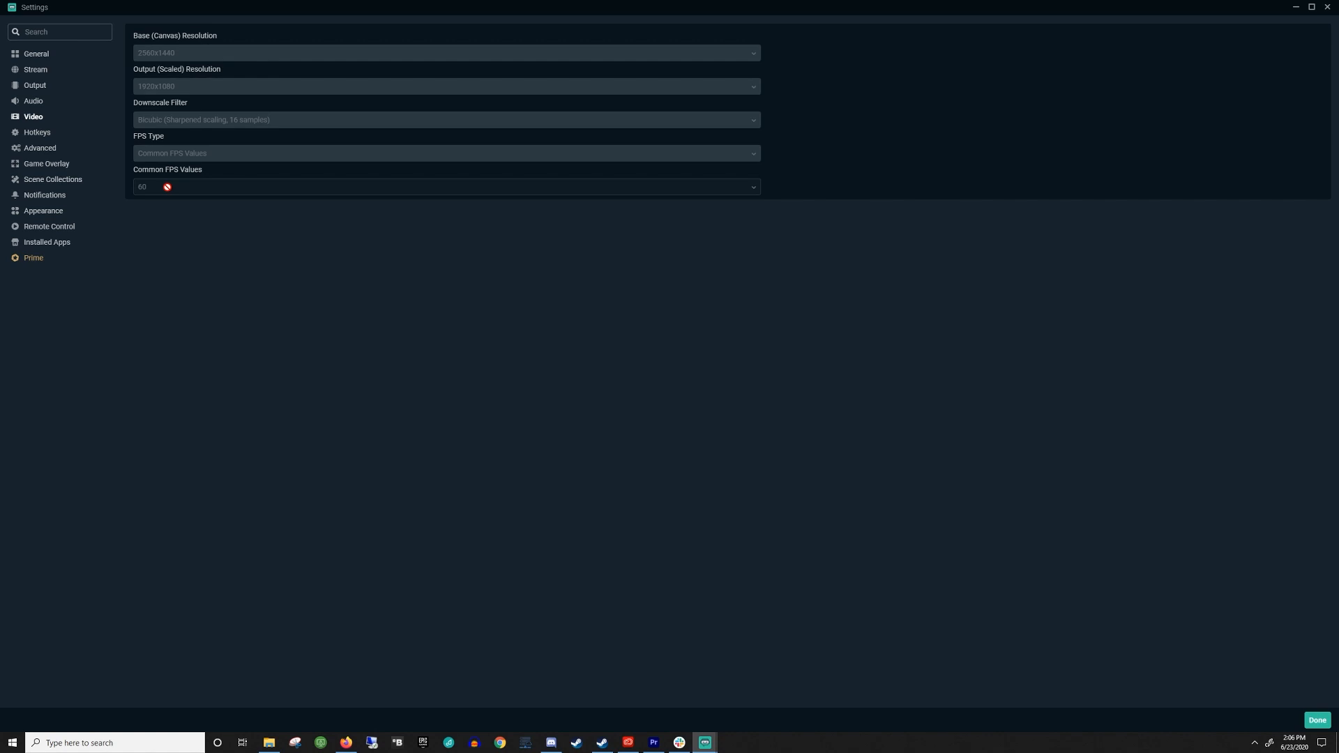
pyautogui.click(36, 54)
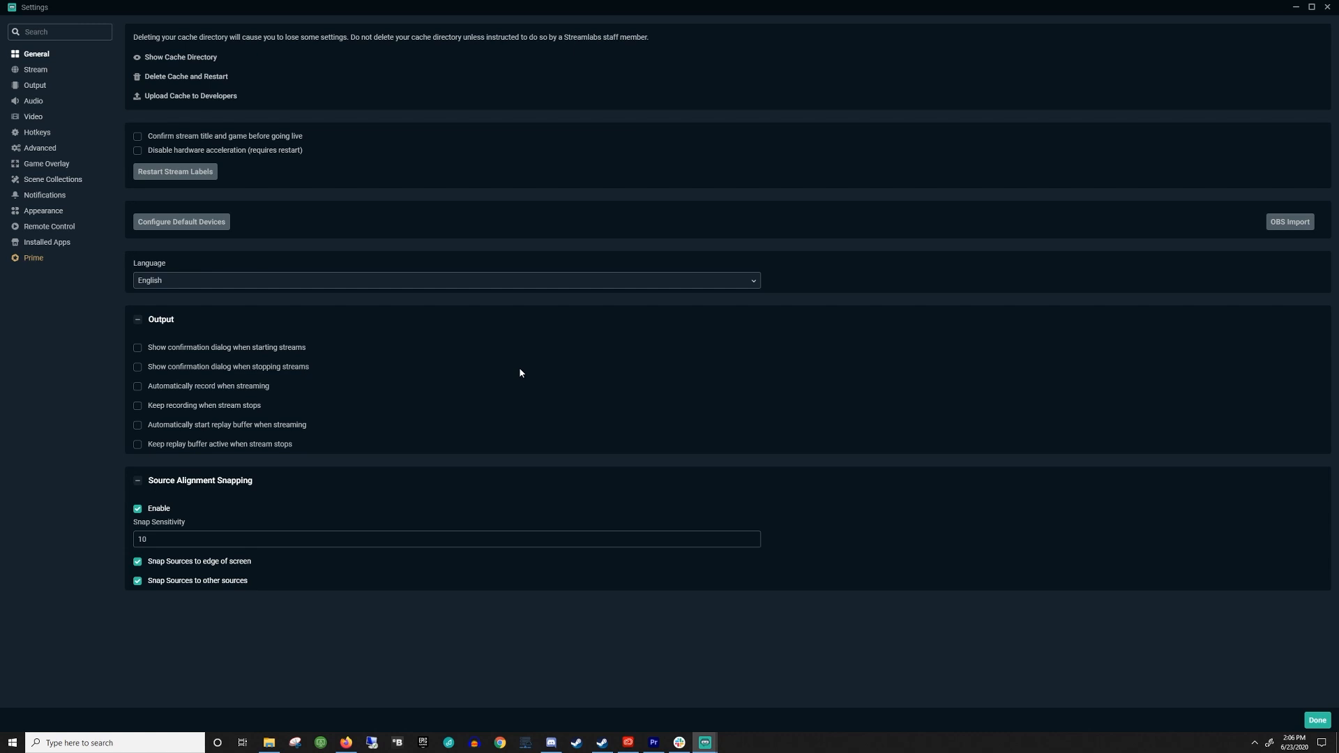
pyautogui.moveTo(76, 389)
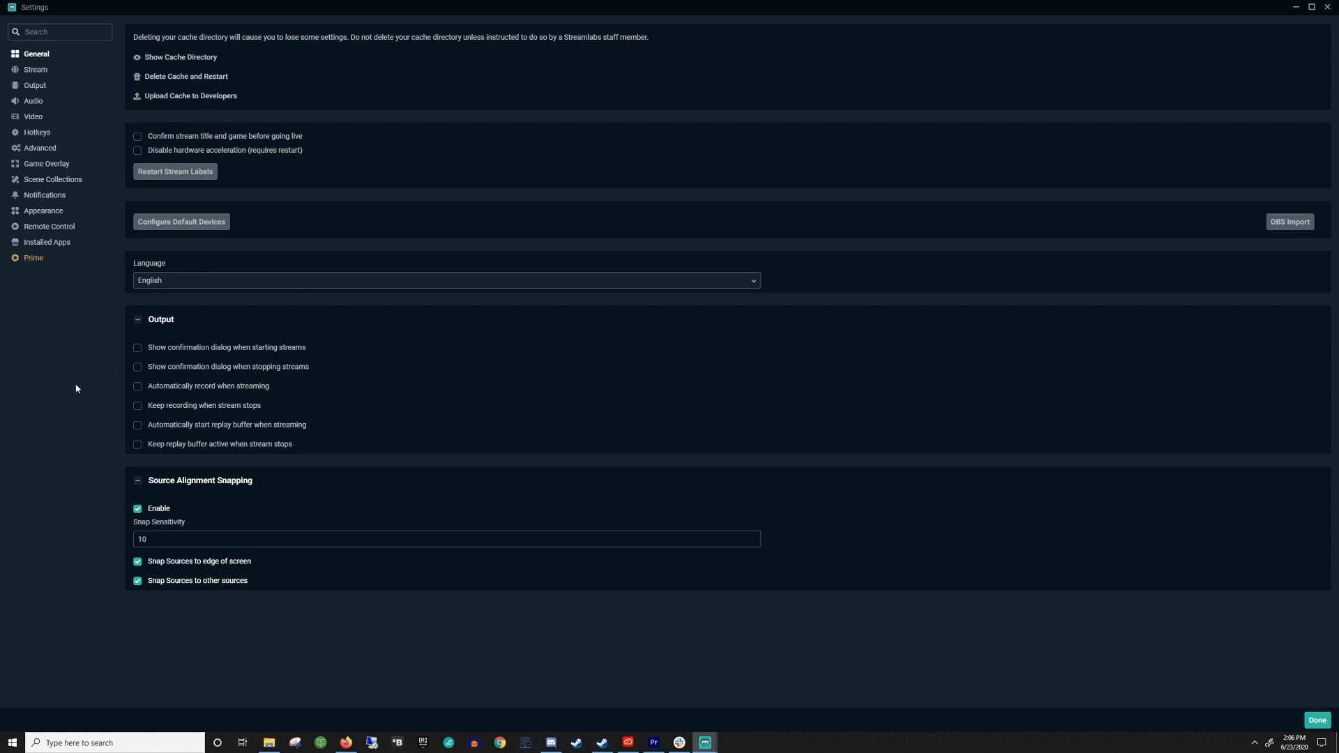